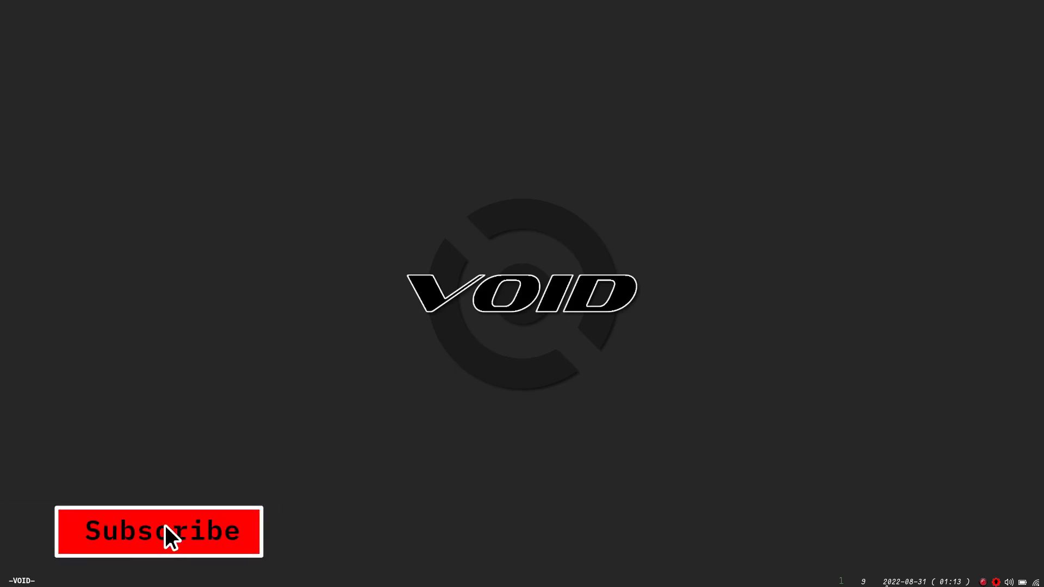
# Step: Focus the kitty terminal window on the desktop
pyautogui.click(158, 531)
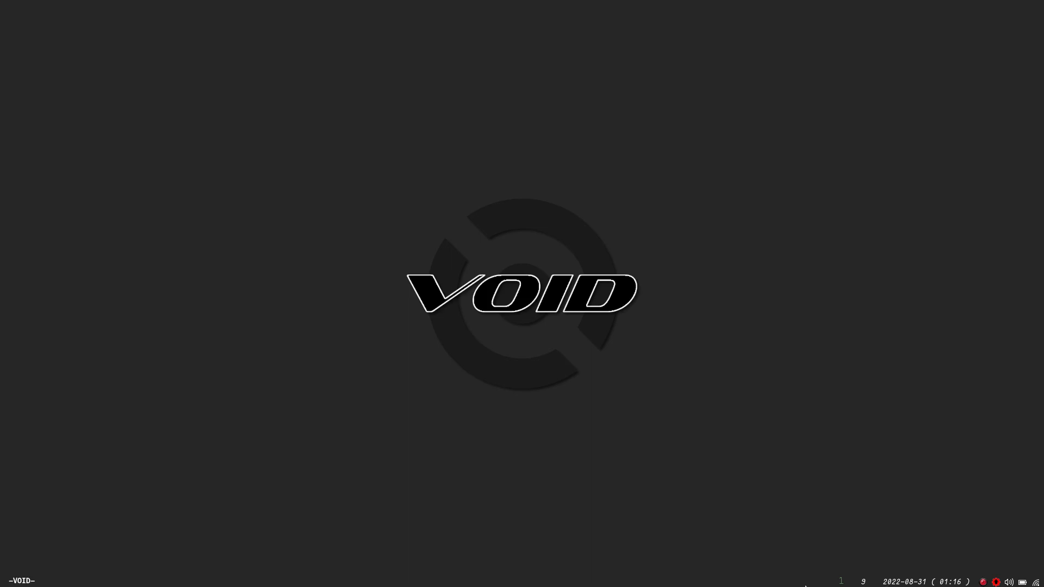
pyautogui.moveTo(600, 562)
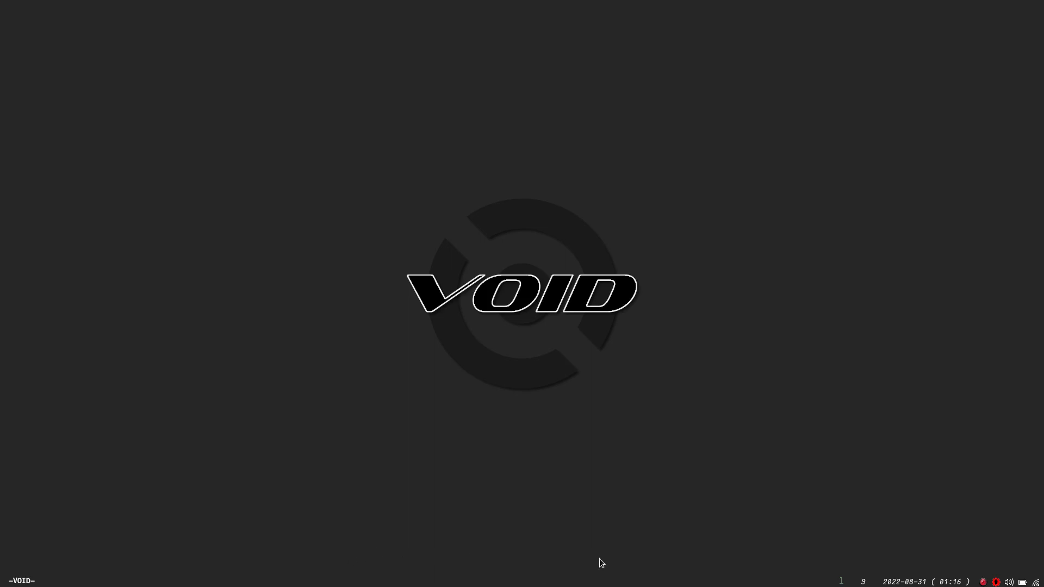
pyautogui.moveTo(411, 496)
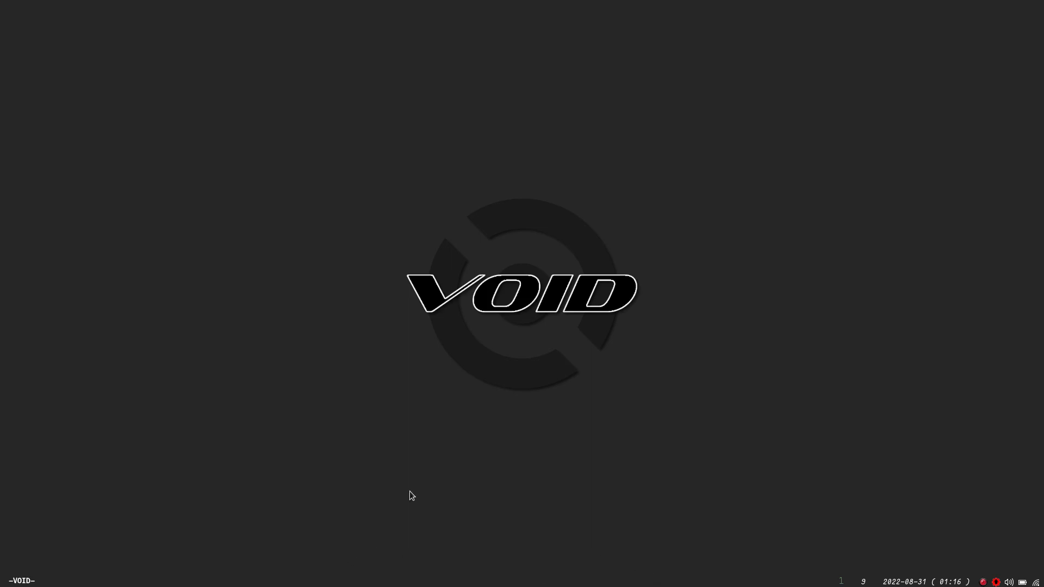
pyautogui.moveTo(25, 565)
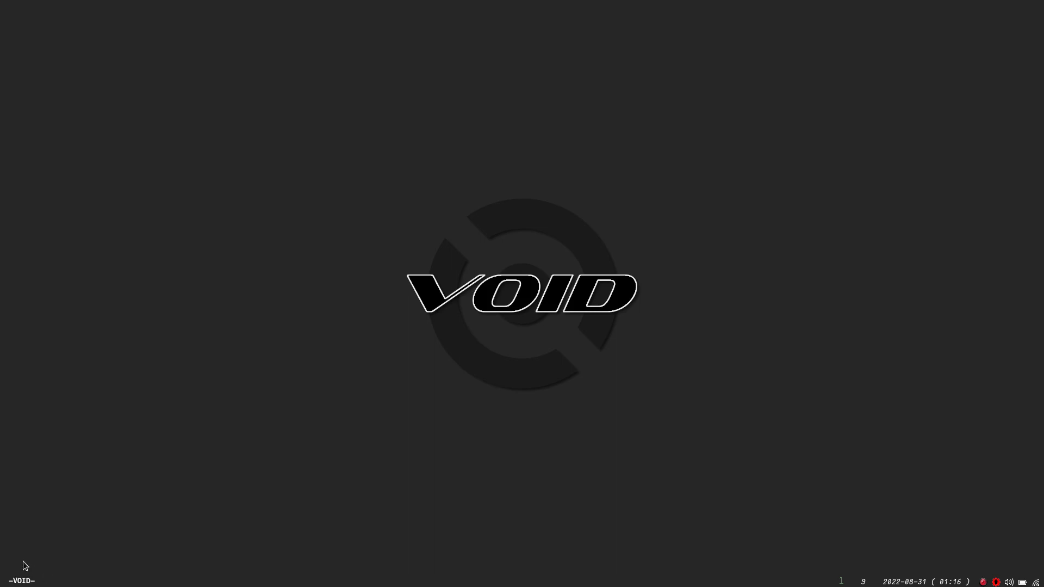
pyautogui.moveTo(48, 586)
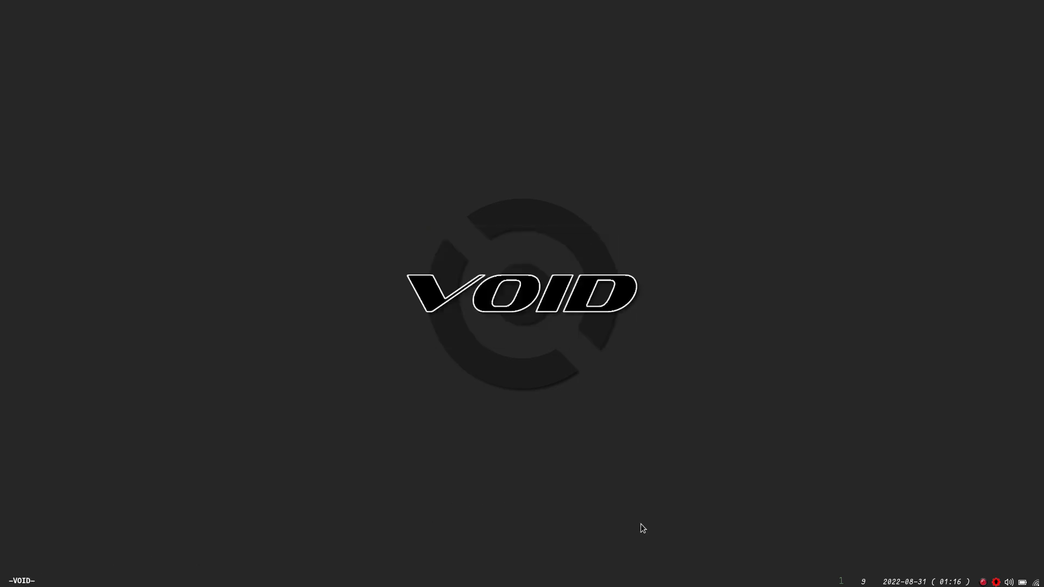
pyautogui.moveTo(698, 584)
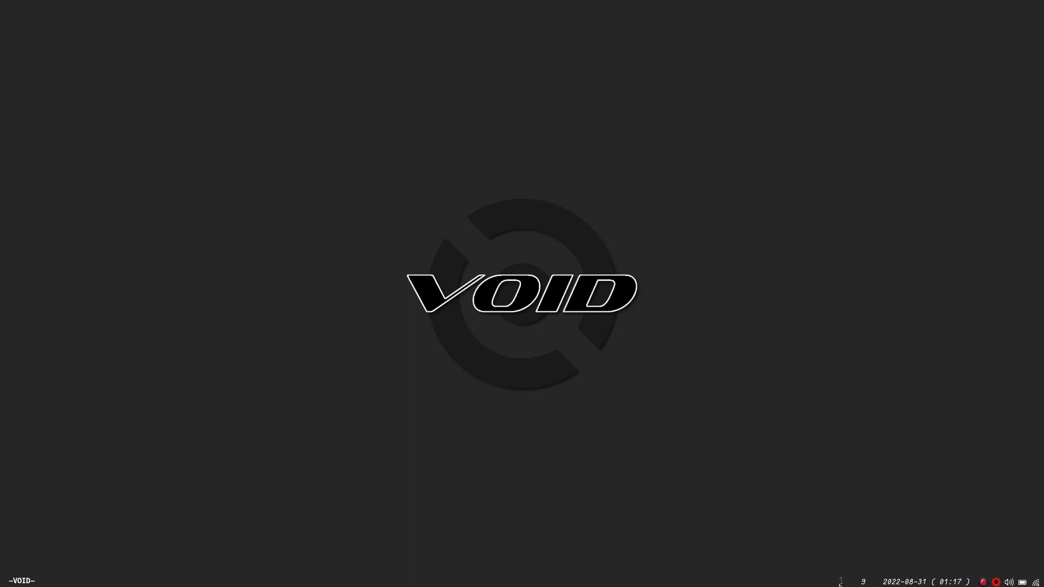
pyautogui.moveTo(813, 571)
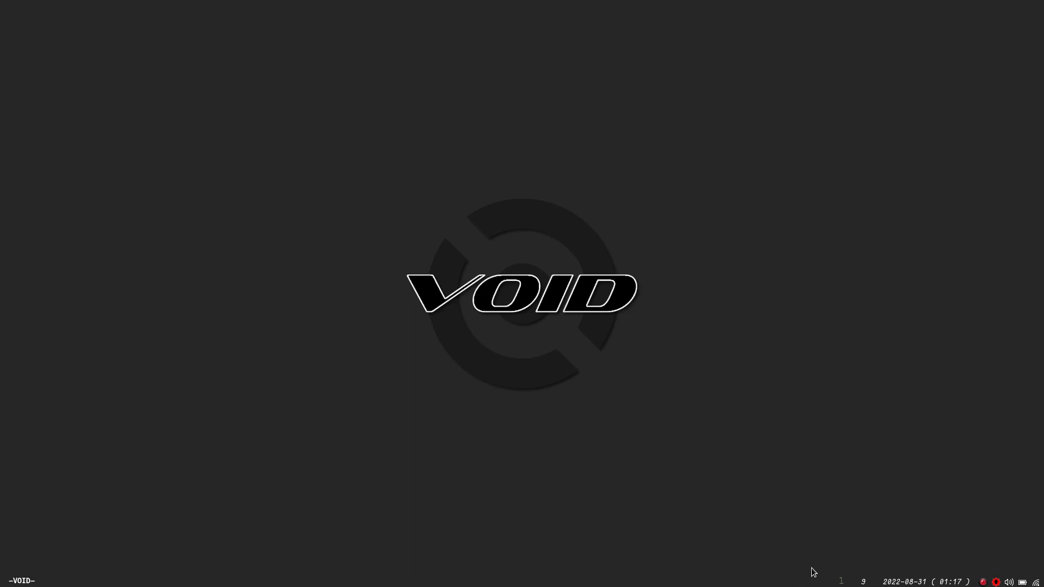
pyautogui.moveTo(787, 577)
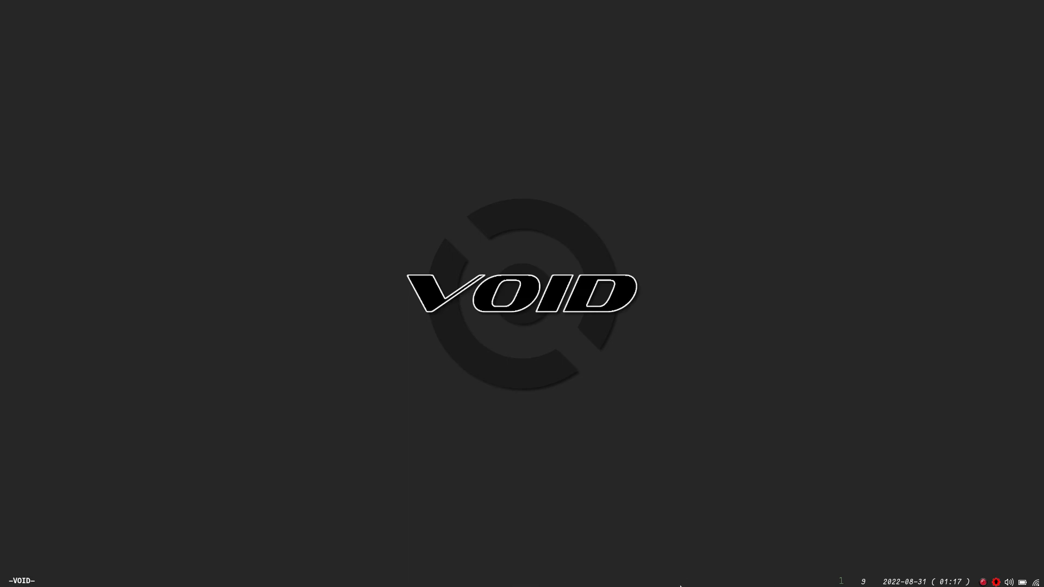
pyautogui.moveTo(644, 572)
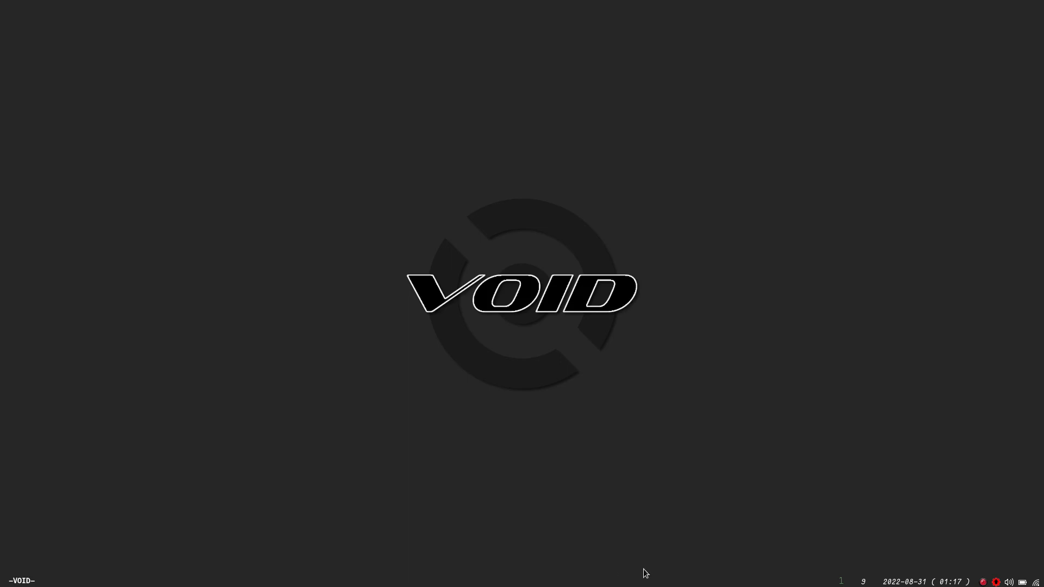
pyautogui.moveTo(677, 584)
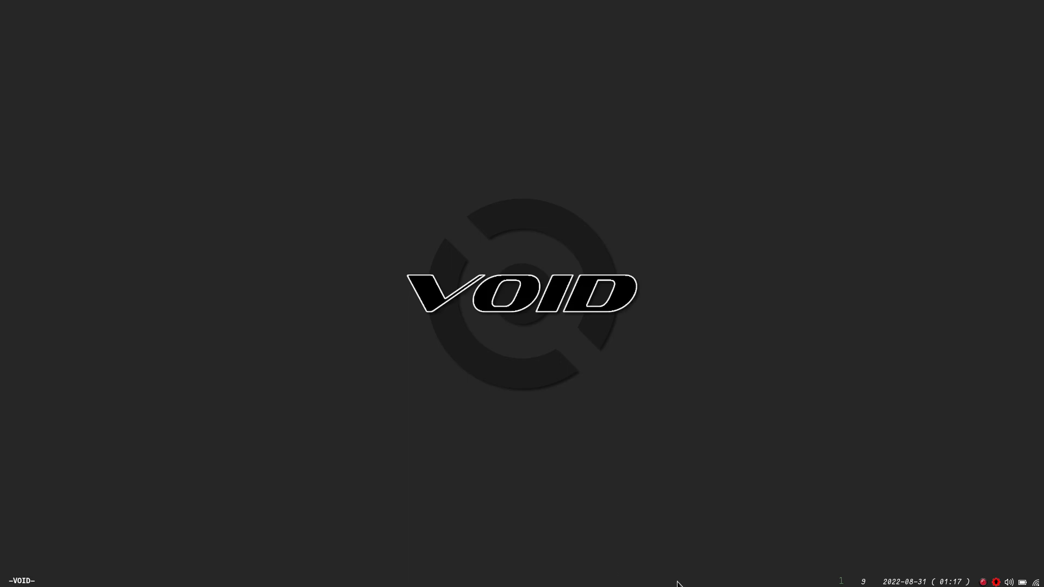
pyautogui.moveTo(840, 584)
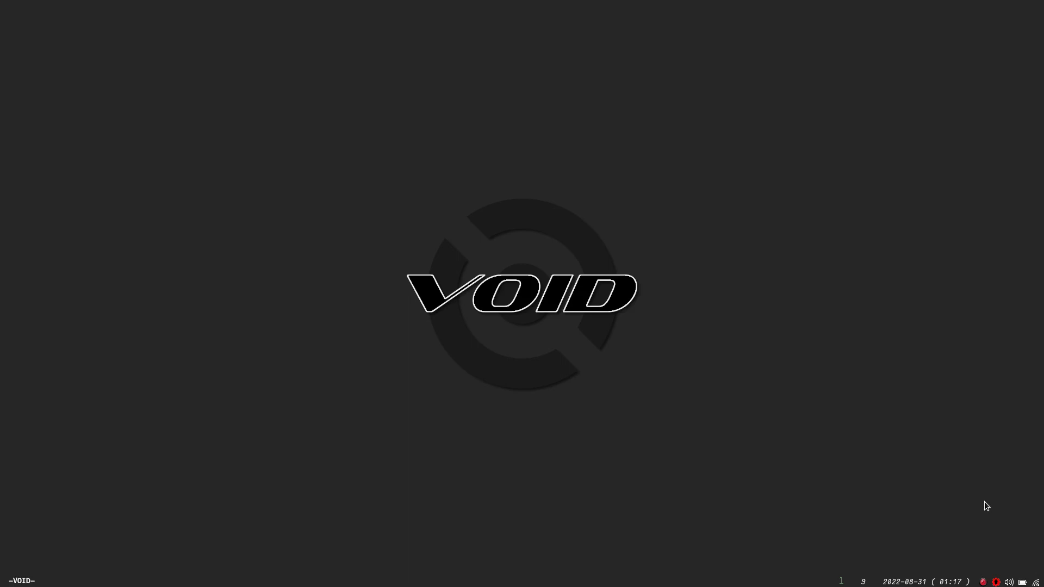
pyautogui.moveTo(976, 540)
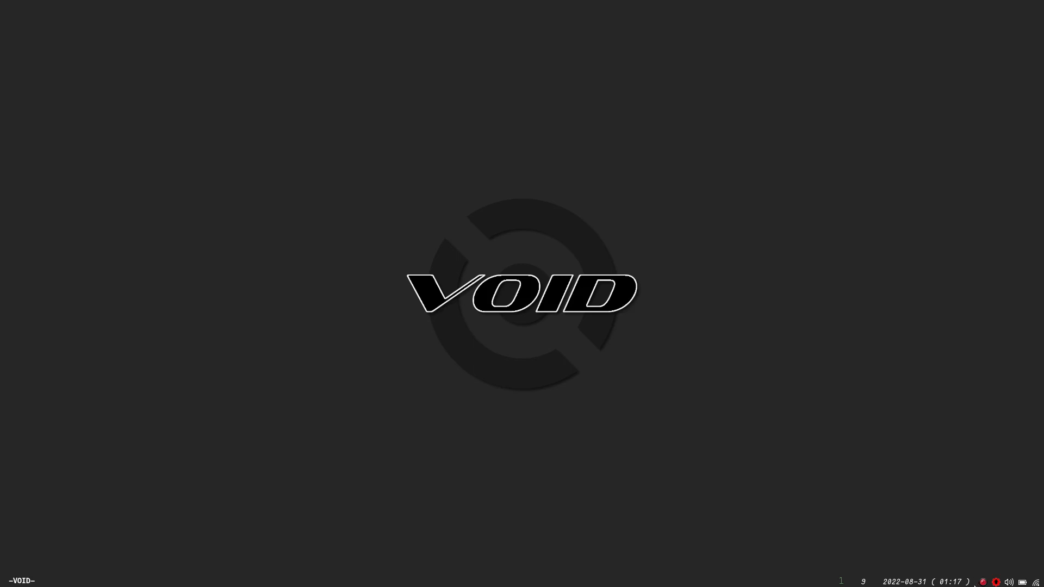
pyautogui.moveTo(949, 527)
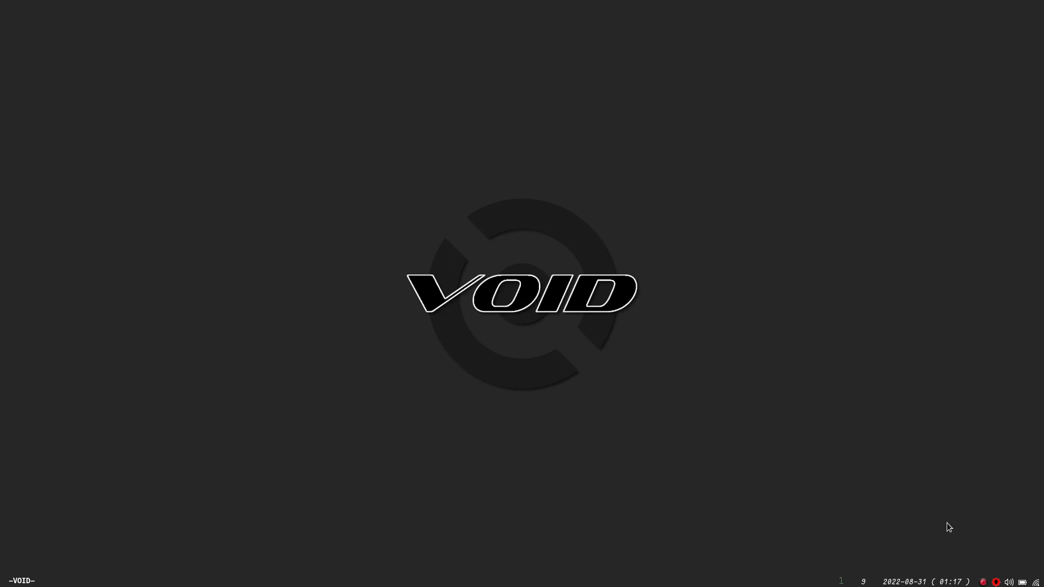
pyautogui.moveTo(978, 539)
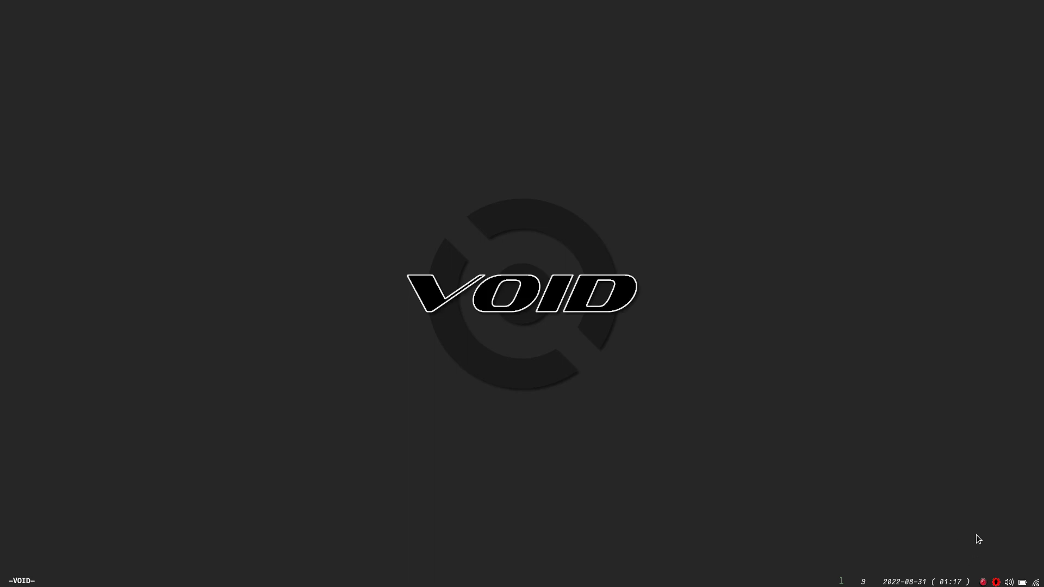
pyautogui.moveTo(988, 552)
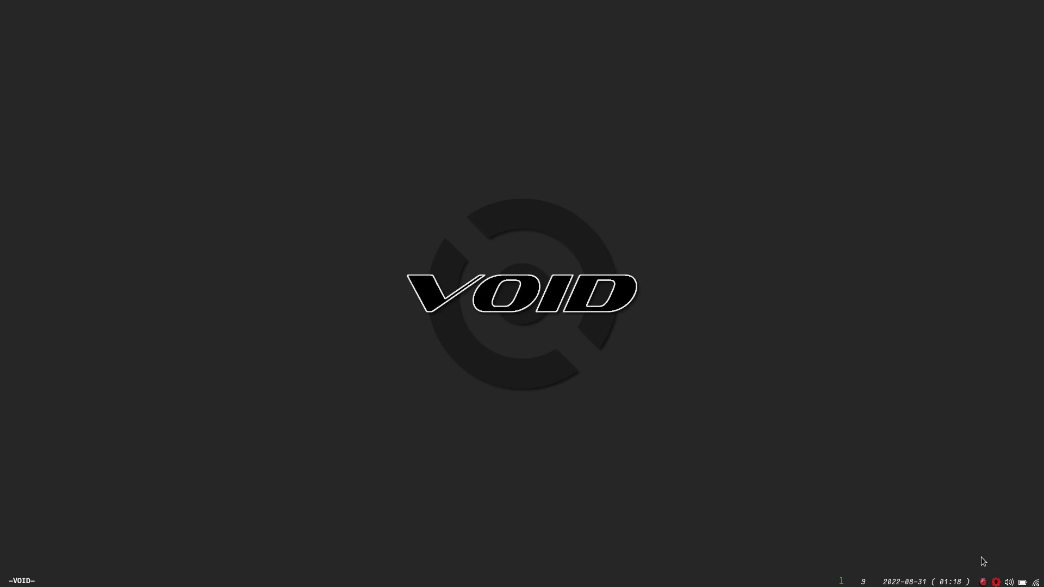
pyautogui.moveTo(992, 565)
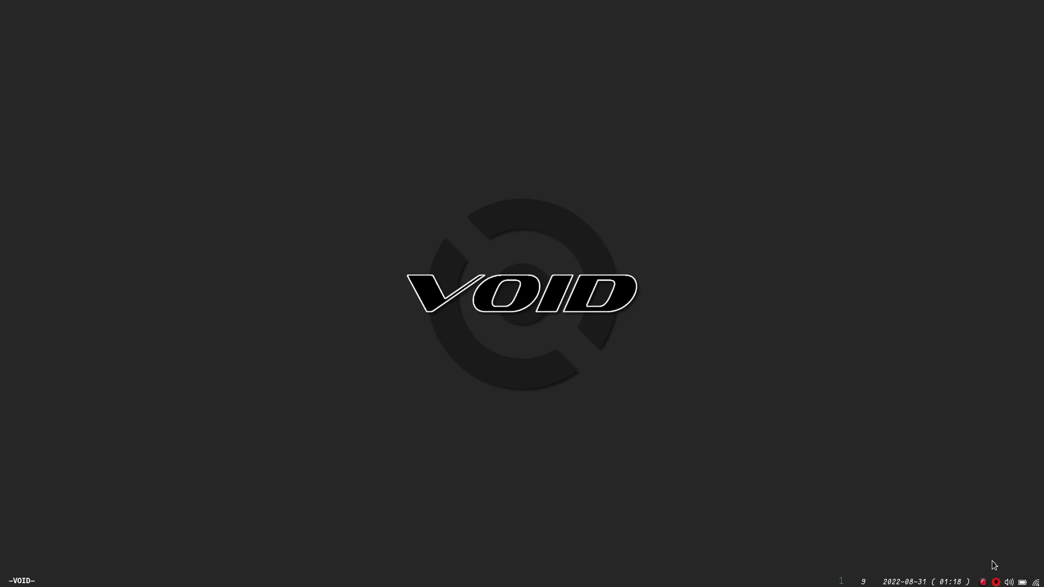
pyautogui.moveTo(959, 551)
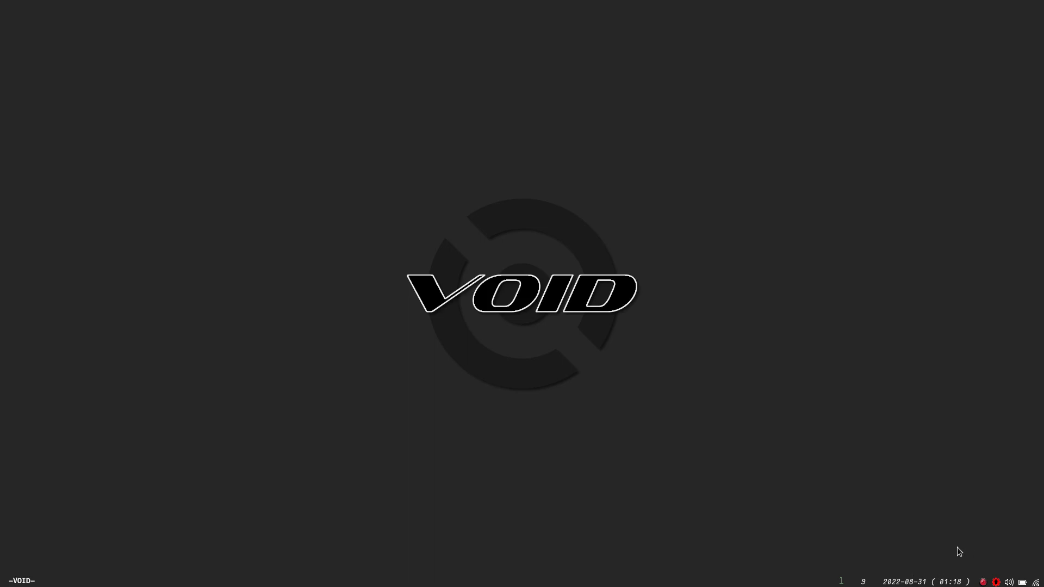
pyautogui.moveTo(968, 553)
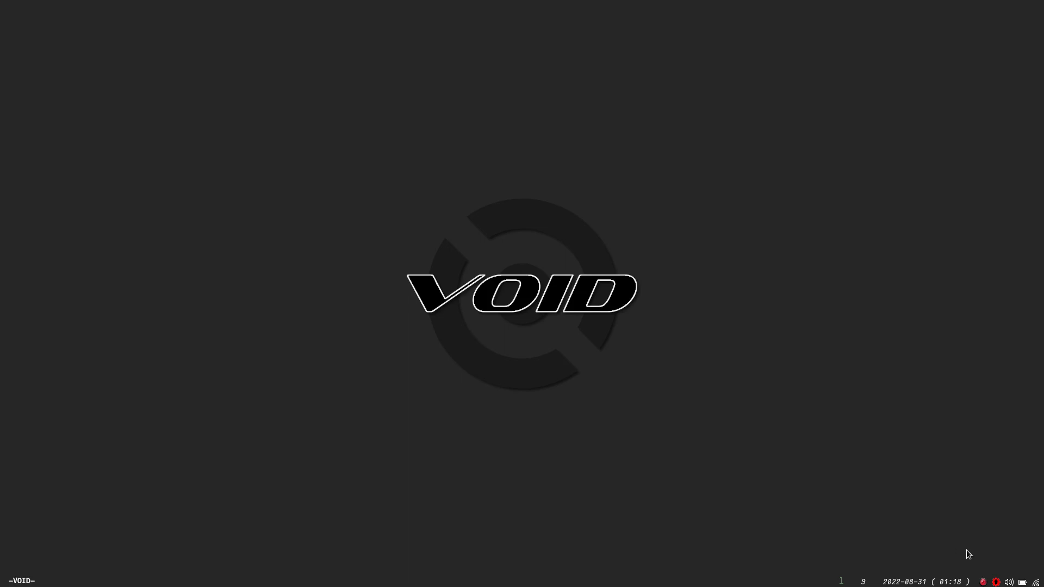
pyautogui.moveTo(979, 564)
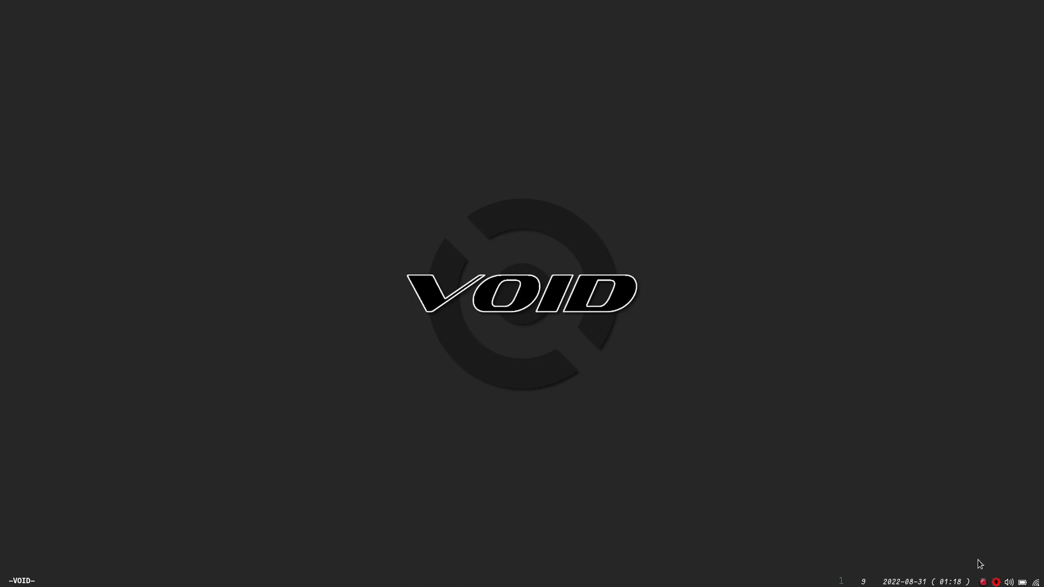
pyautogui.moveTo(997, 583)
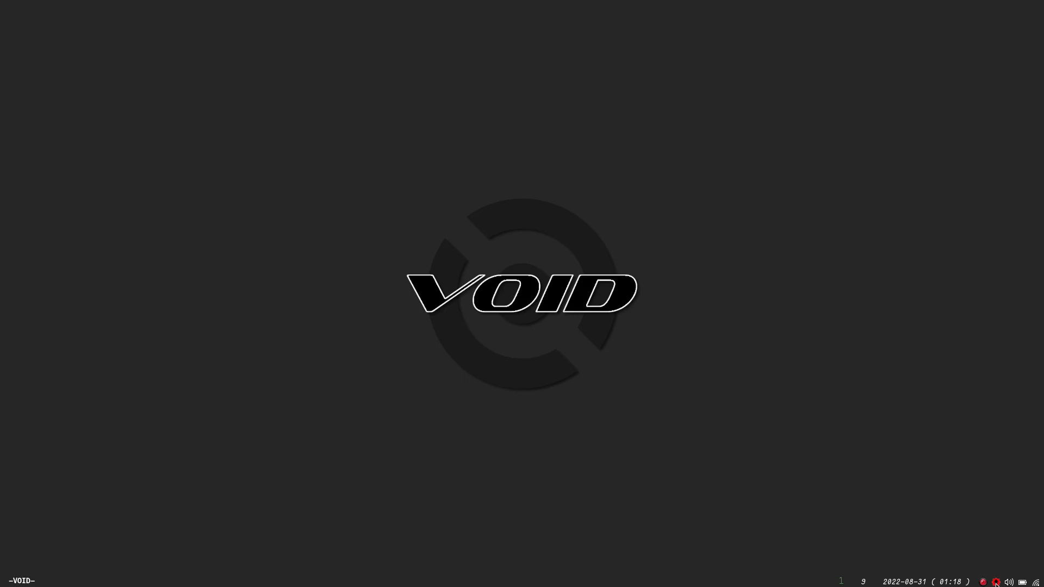
pyautogui.moveTo(983, 581)
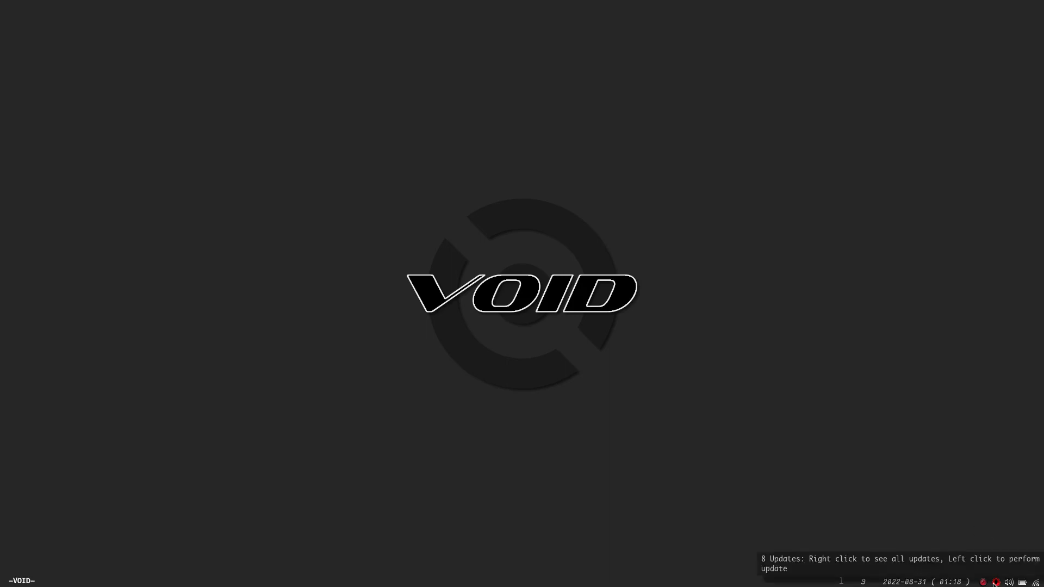
pyautogui.rightClick(996, 583)
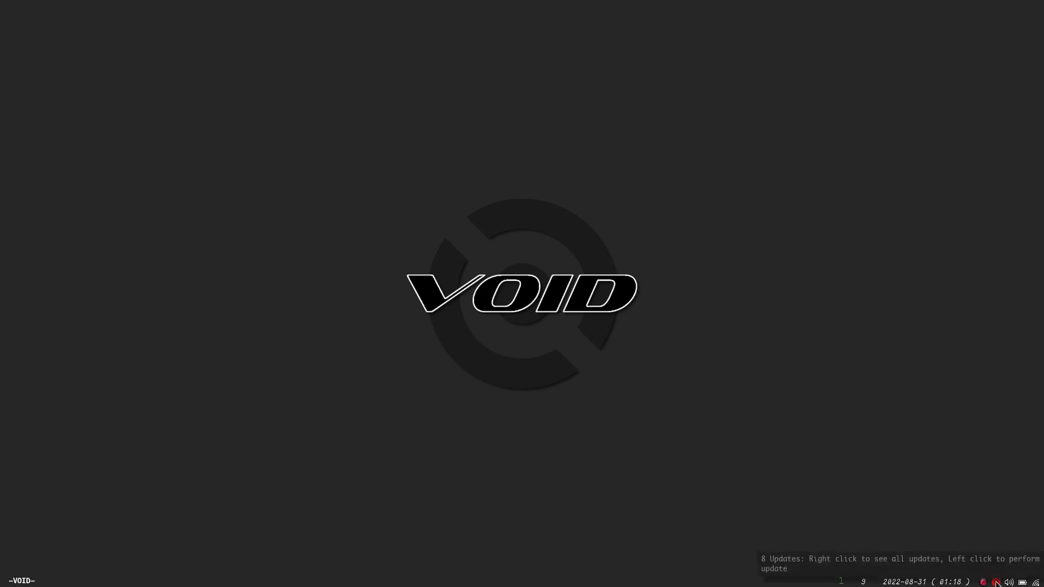
pyautogui.click(866, 563)
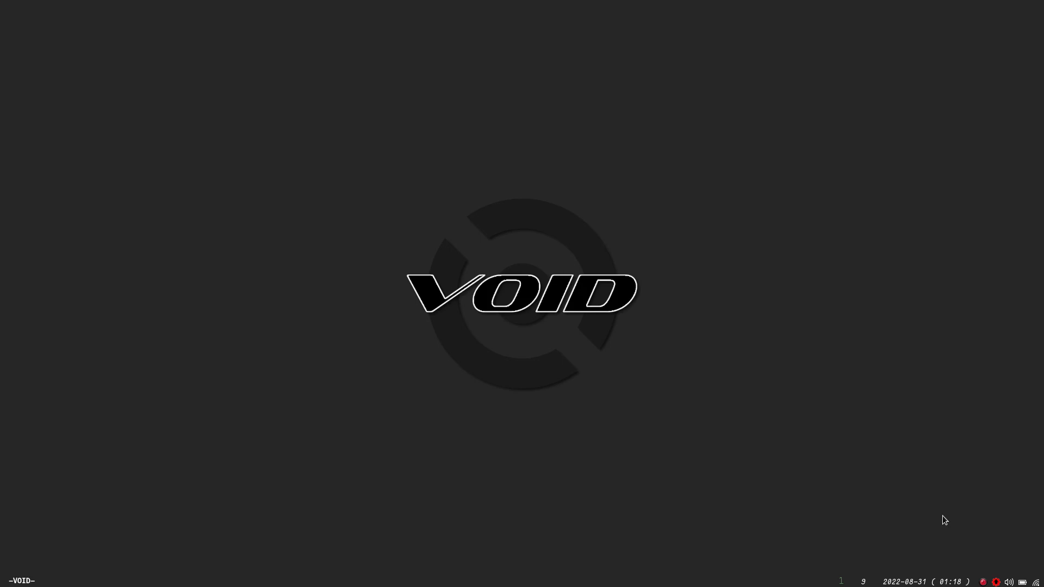
pyautogui.moveTo(991, 540)
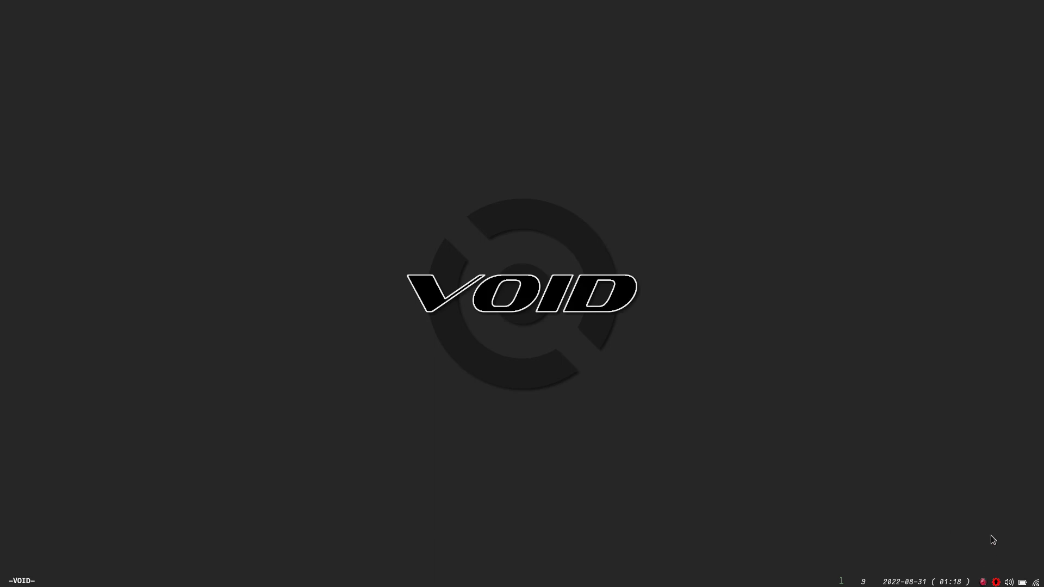
pyautogui.moveTo(1012, 573)
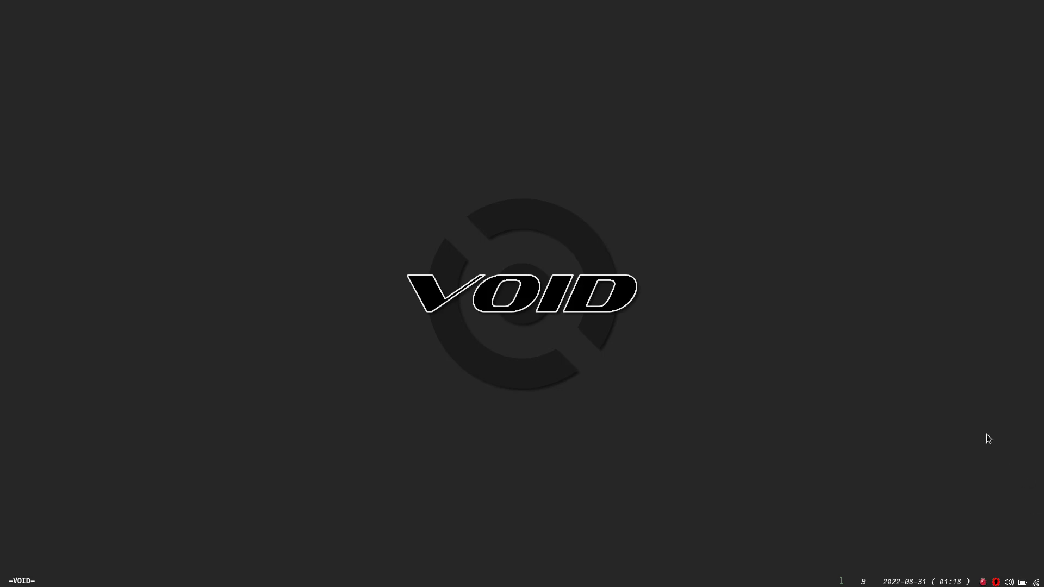
pyautogui.moveTo(850, 469)
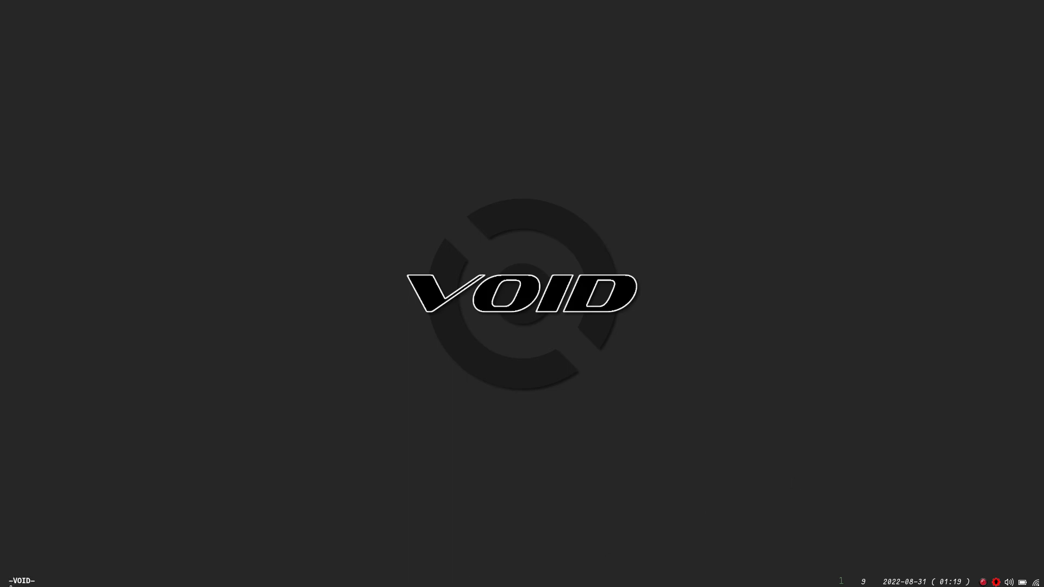
pyautogui.moveTo(458, 578)
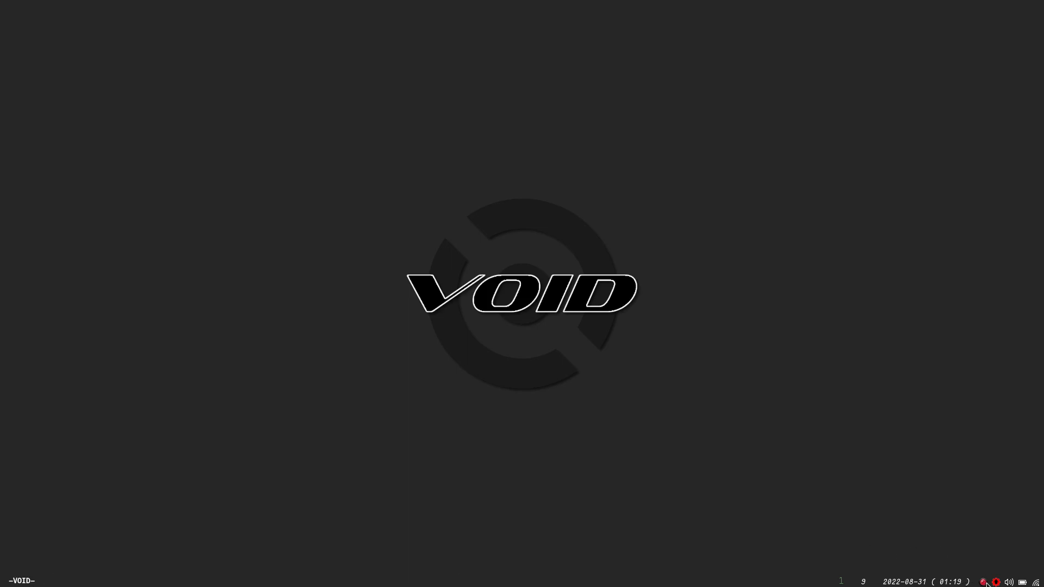
pyautogui.moveTo(814, 493)
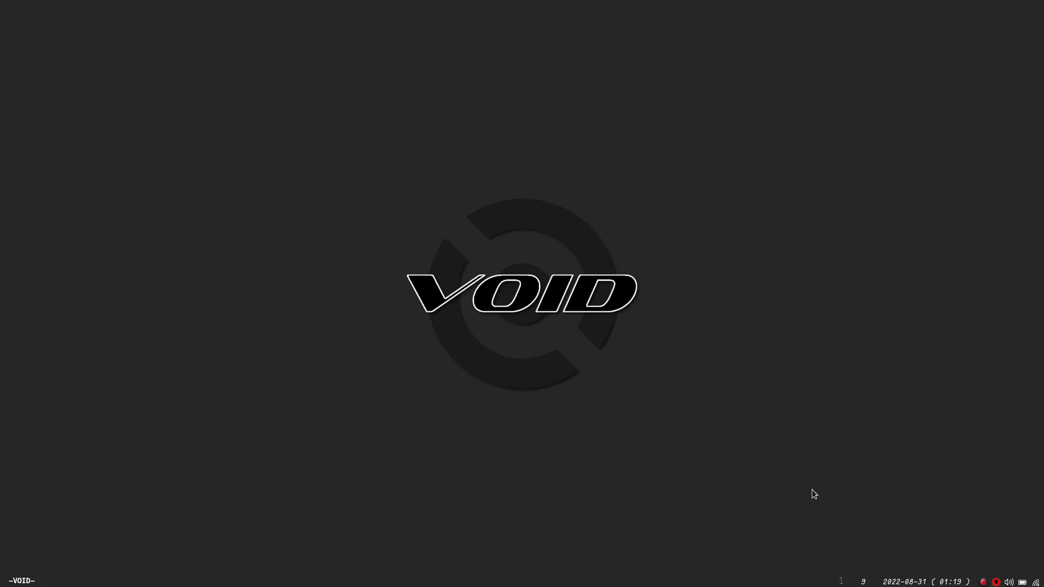
pyautogui.moveTo(998, 573)
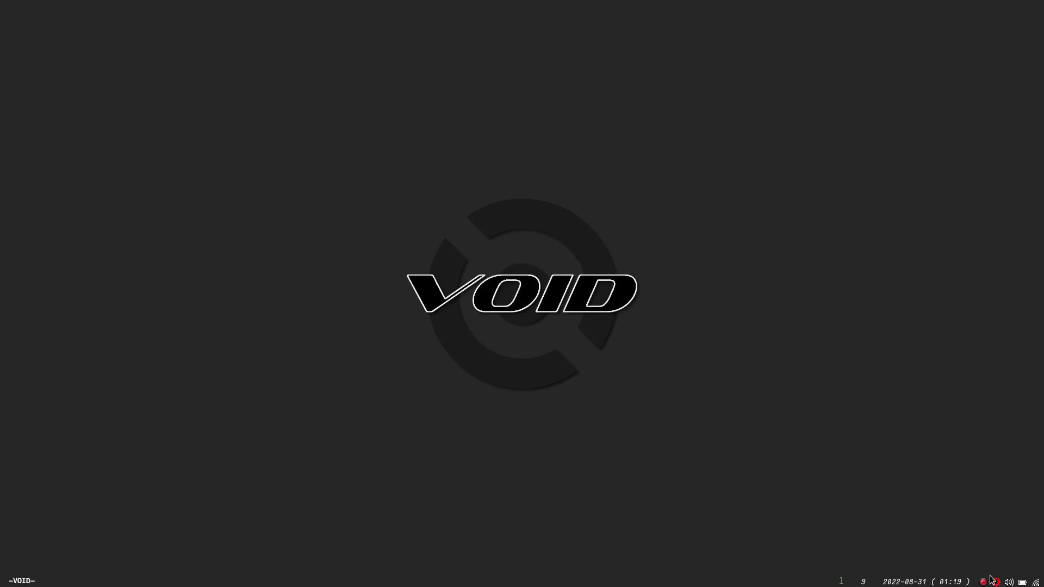
pyautogui.moveTo(934, 491)
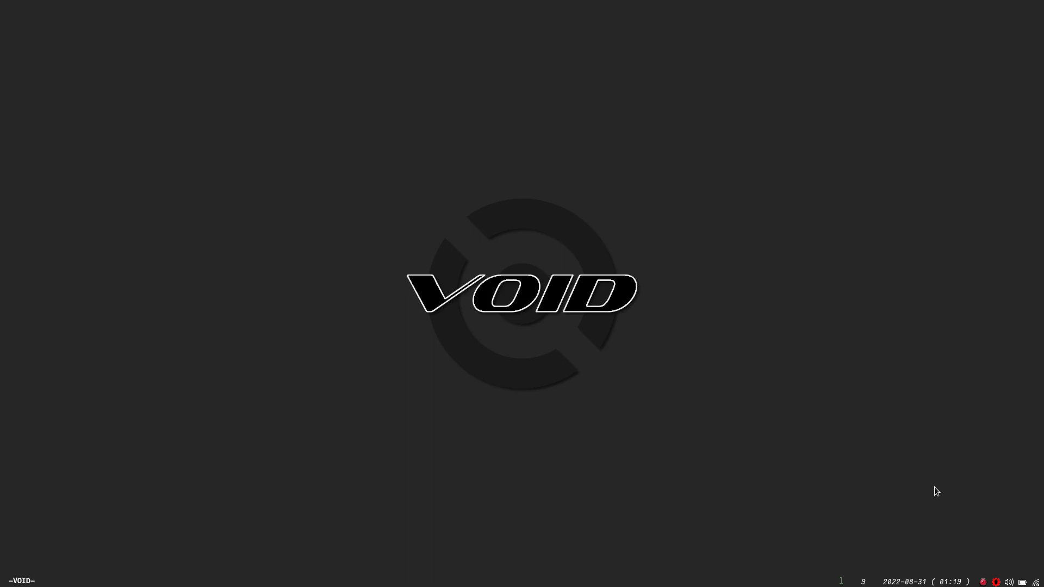
pyautogui.moveTo(920, 502)
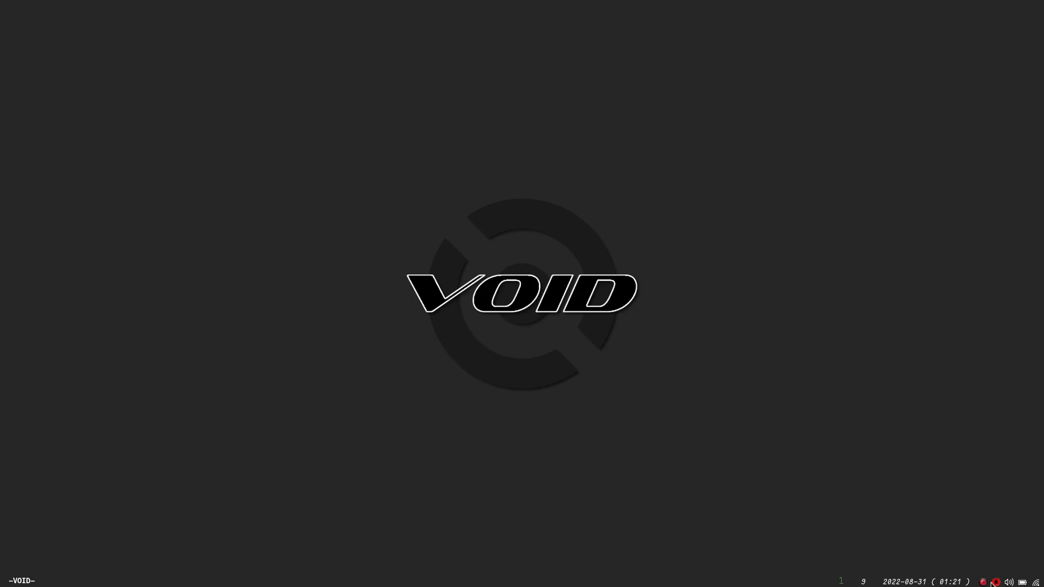
pyautogui.moveTo(988, 524)
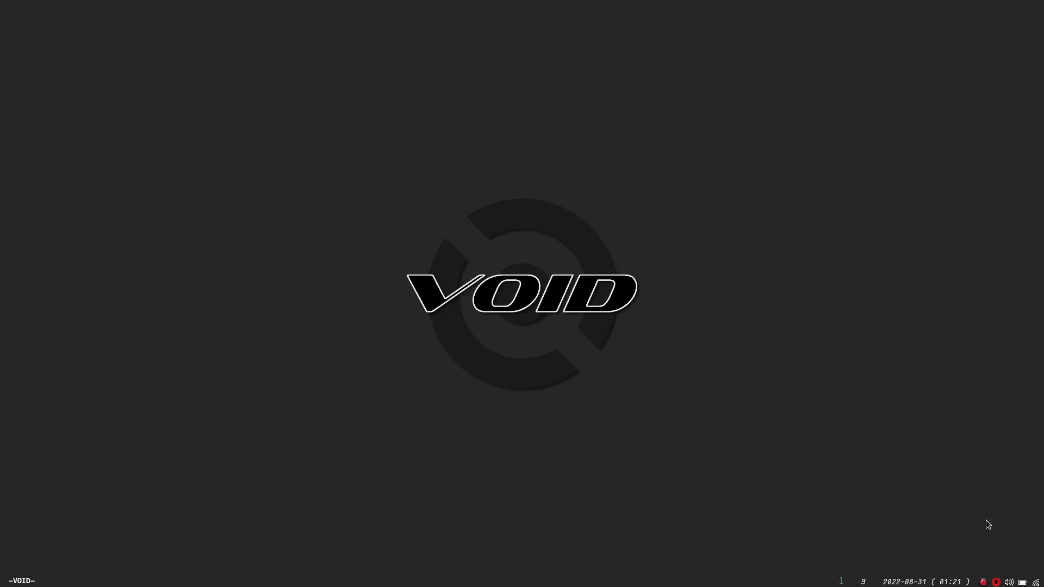
pyautogui.moveTo(887, 438)
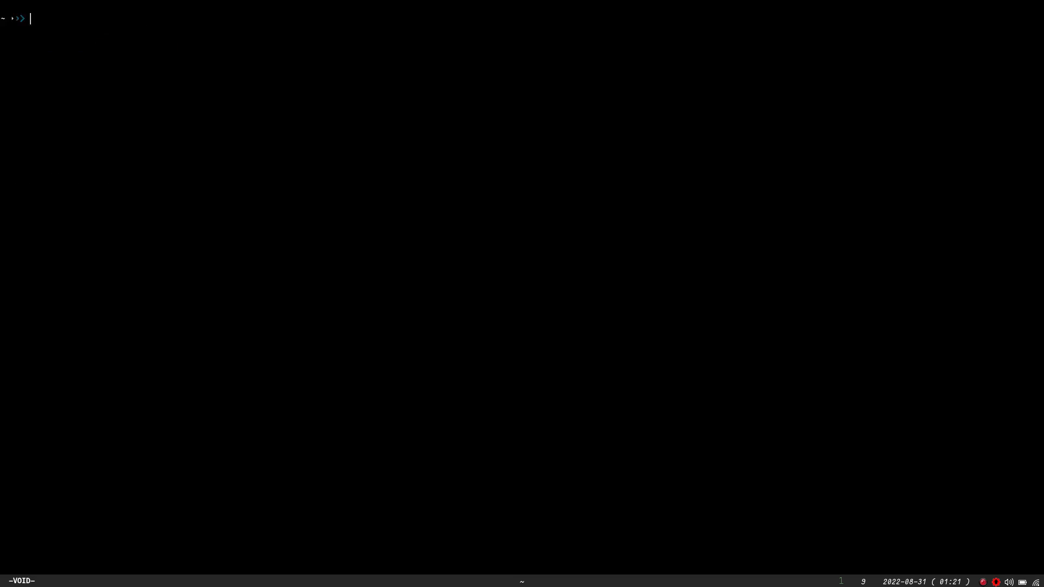
# Step: Change into the ~/.local/scripts folder and prepare to edit updicon.sh in vim
pyautogui.write('cd sc')
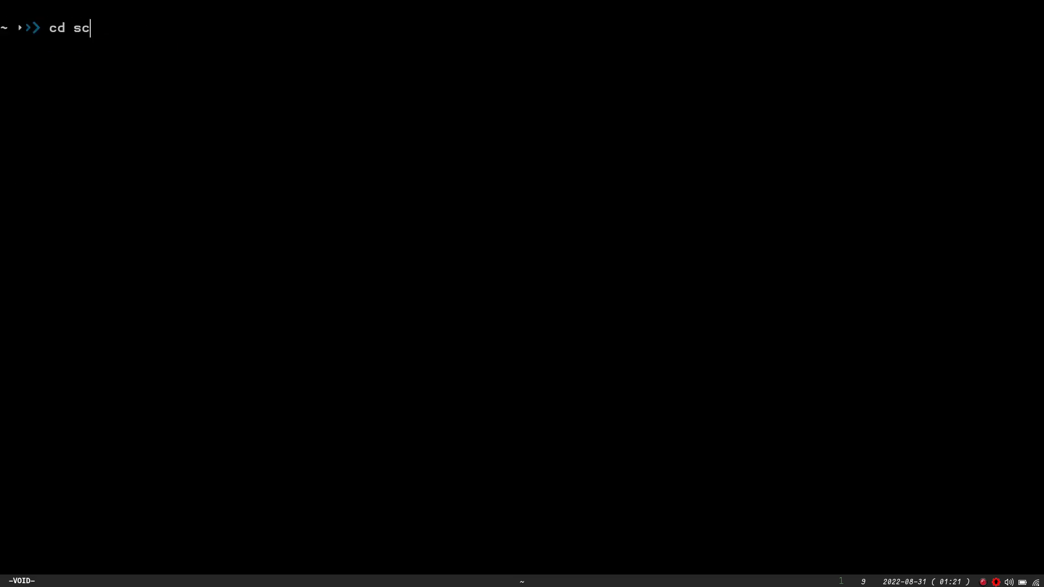
pyautogui.press('Return')
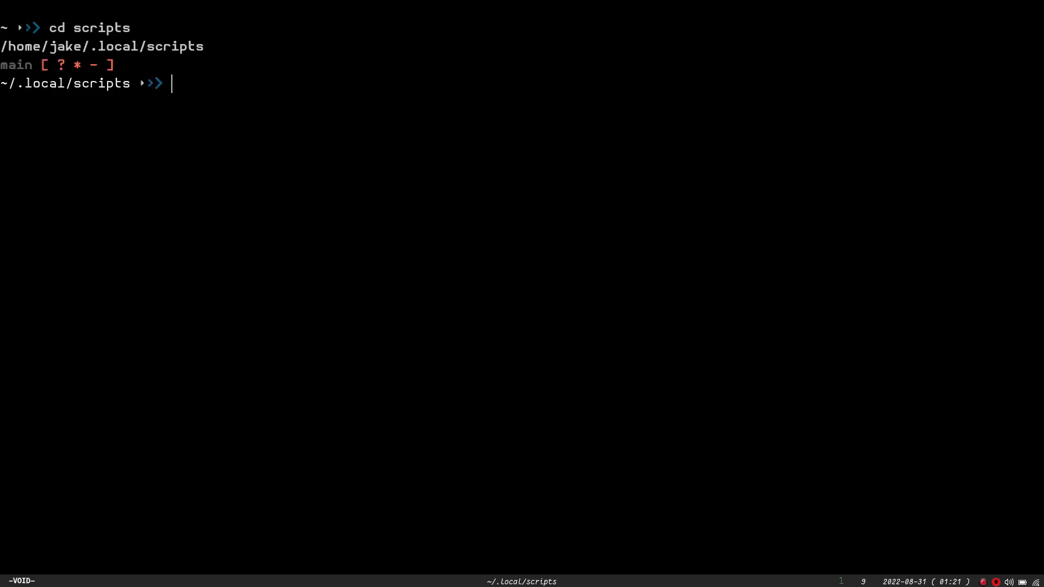
pyautogui.write('vim upd')
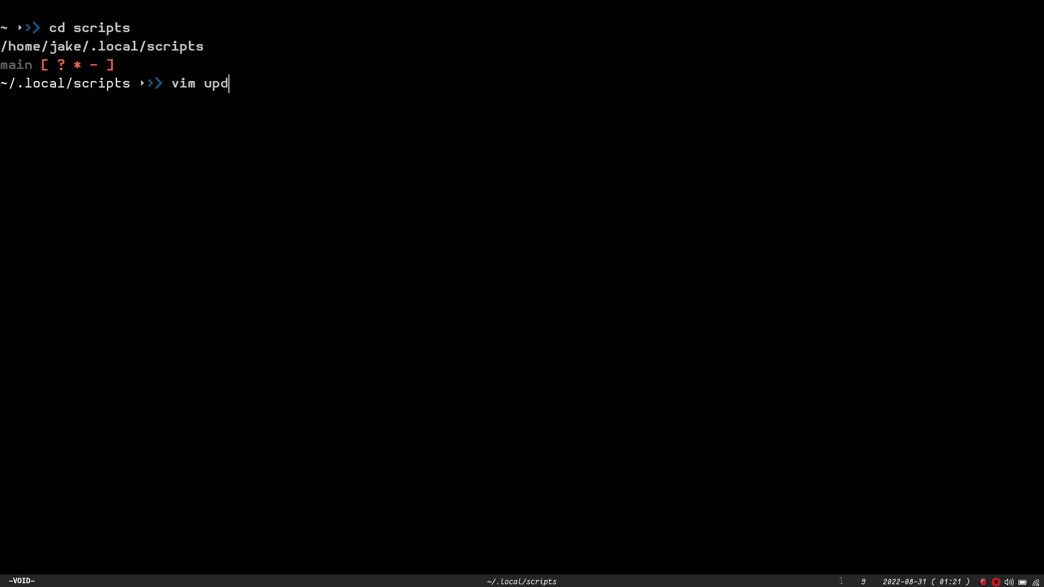
pyautogui.write('icon.sh')
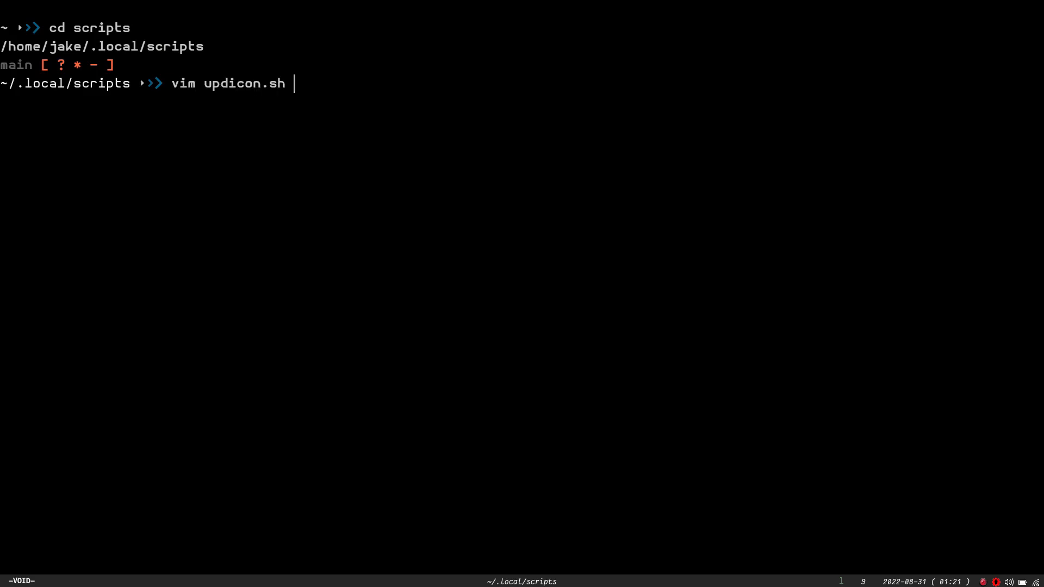
pyautogui.press('Return')
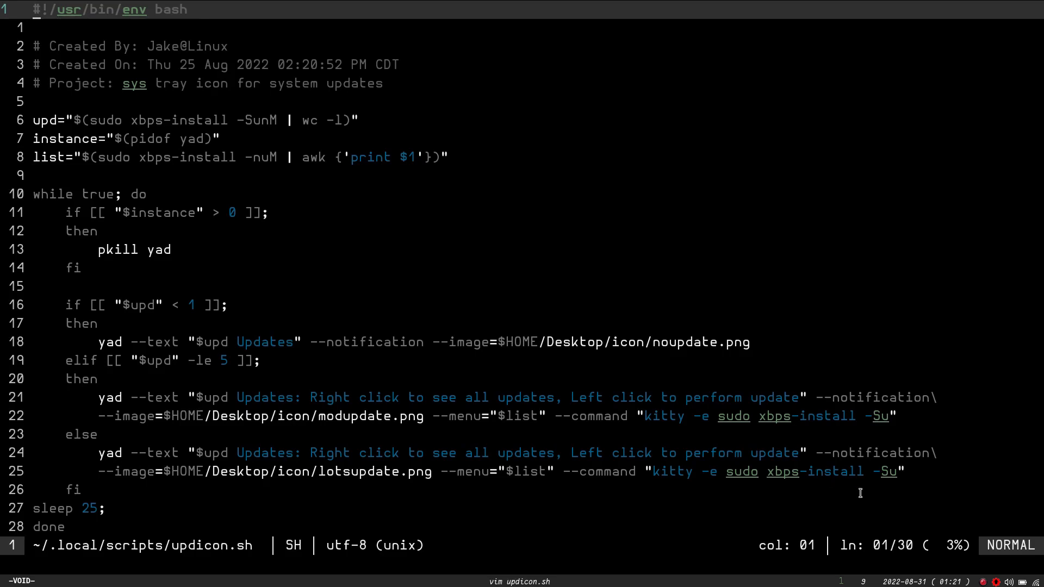
pyautogui.moveTo(133, 202)
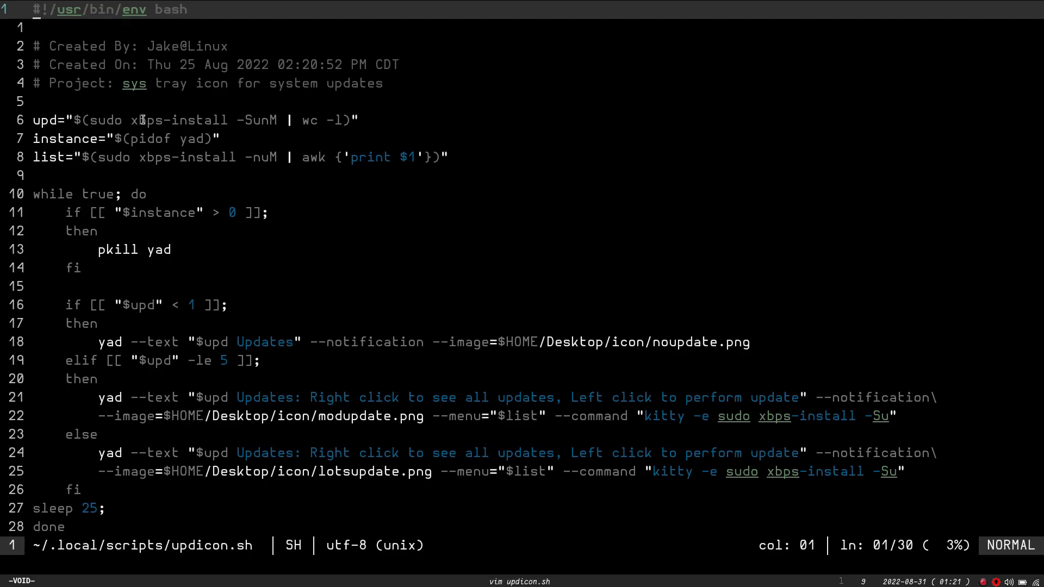
pyautogui.moveTo(274, 127)
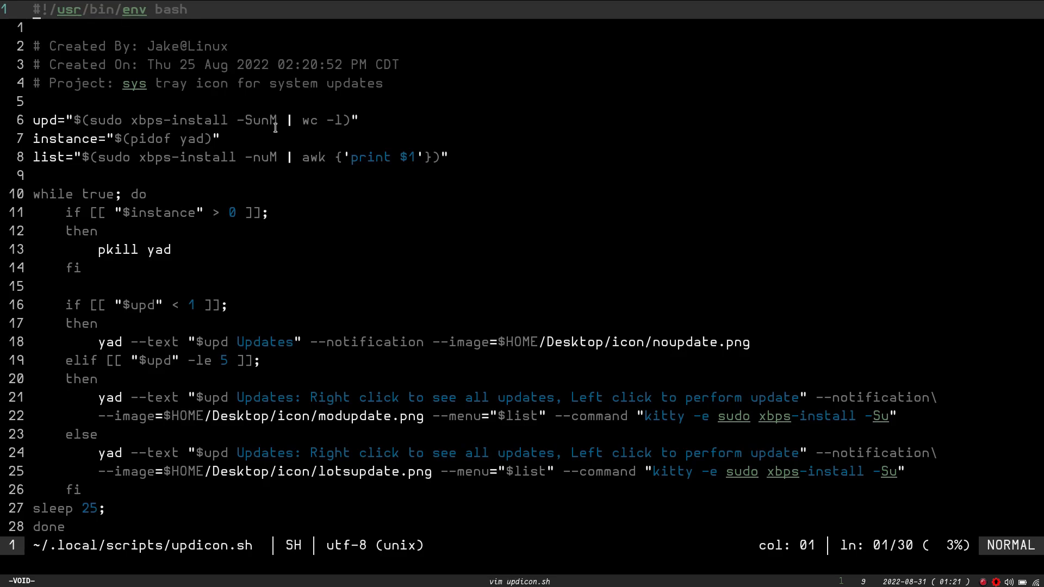
pyautogui.moveTo(303, 123)
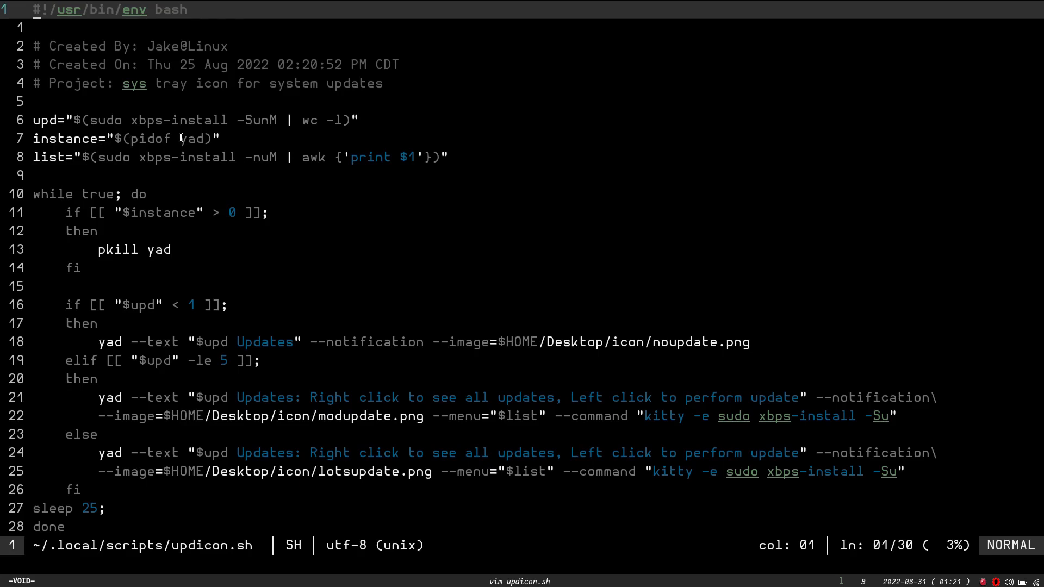
pyautogui.moveTo(137, 119)
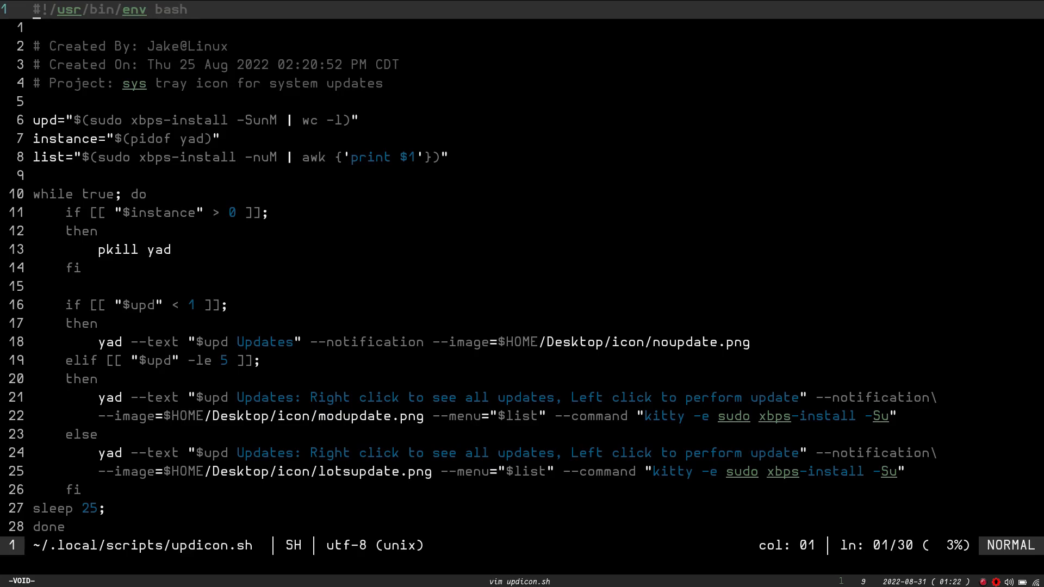
pyautogui.moveTo(207, 138)
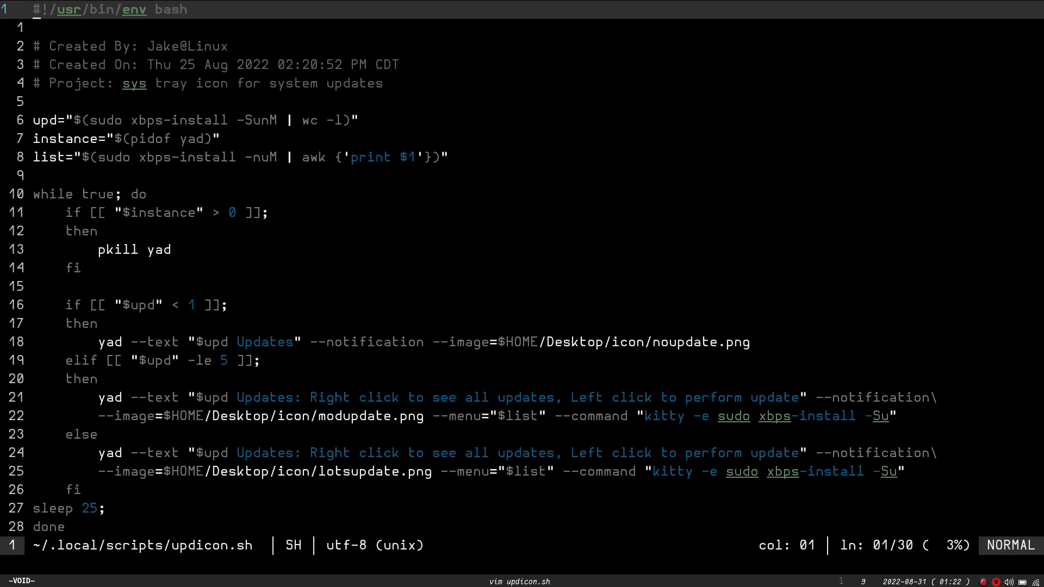
pyautogui.moveTo(157, 147)
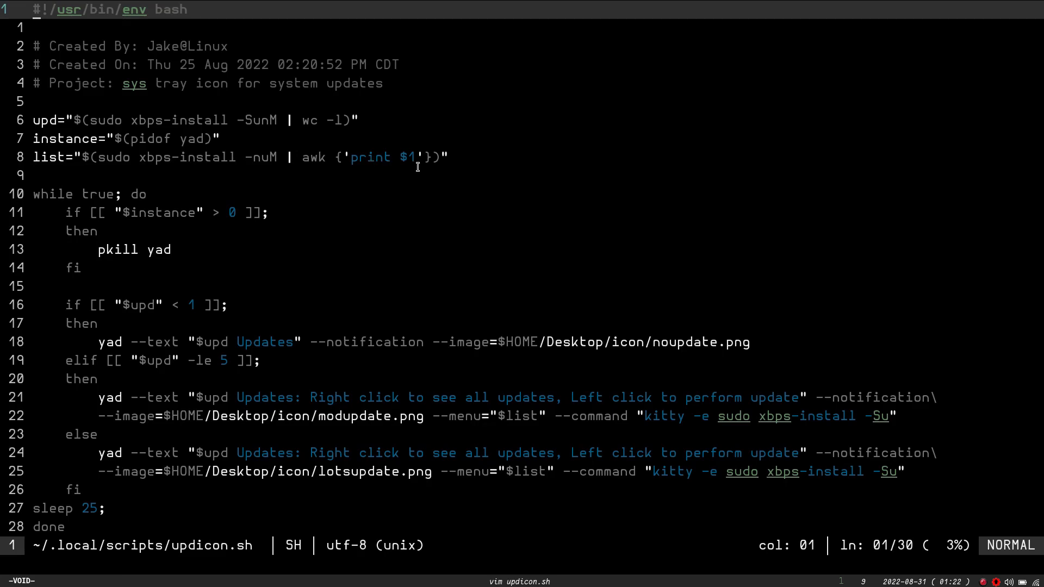
pyautogui.moveTo(918, 526)
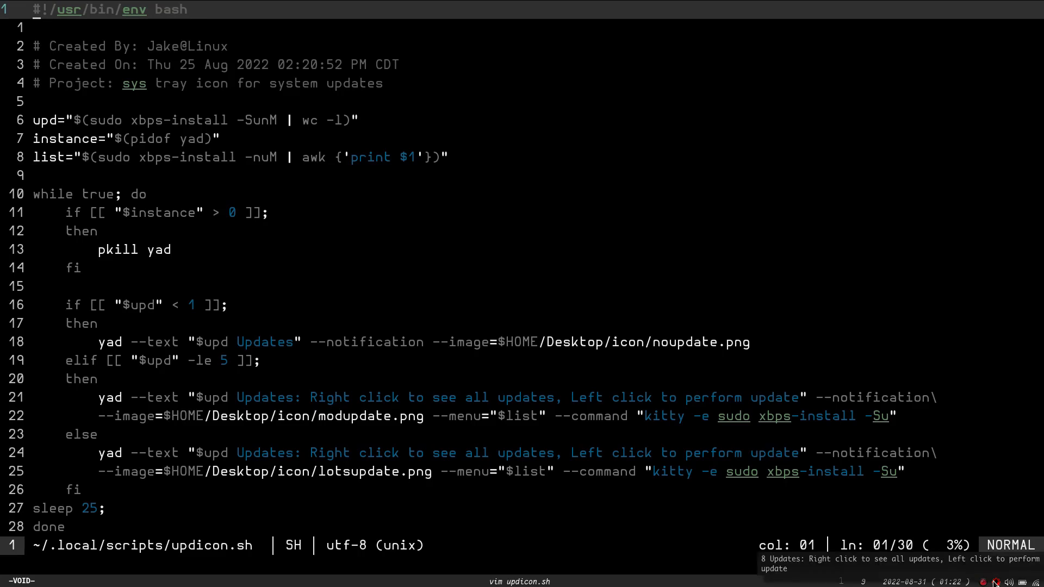
pyautogui.moveTo(392, 221)
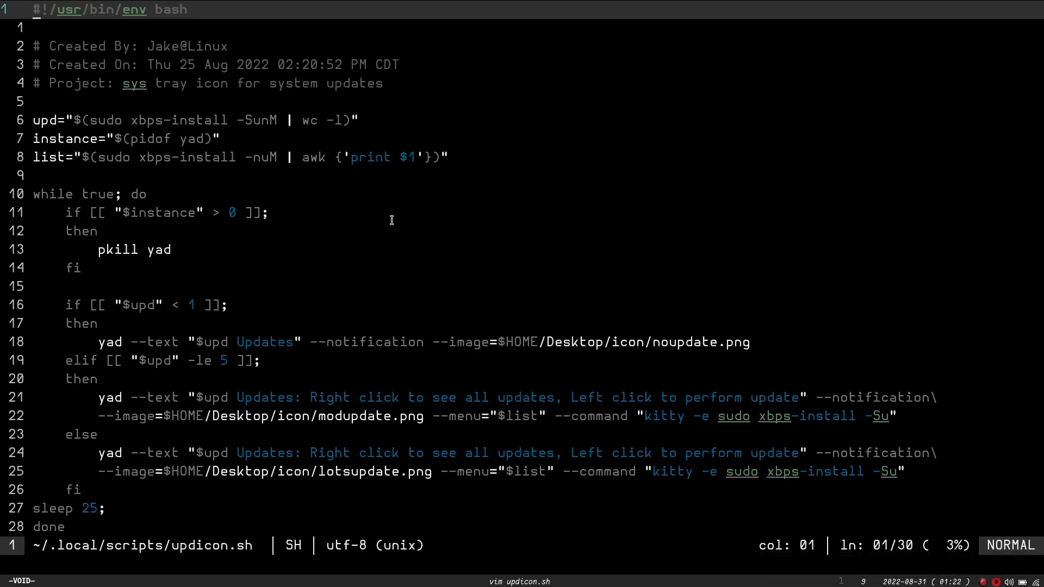
pyautogui.moveTo(63, 206)
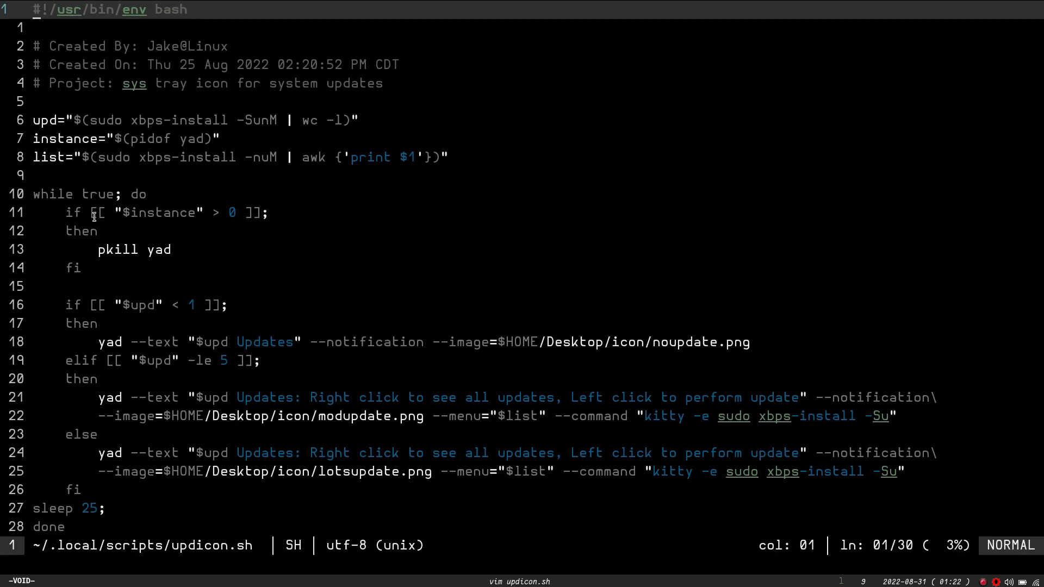
pyautogui.moveTo(118, 164)
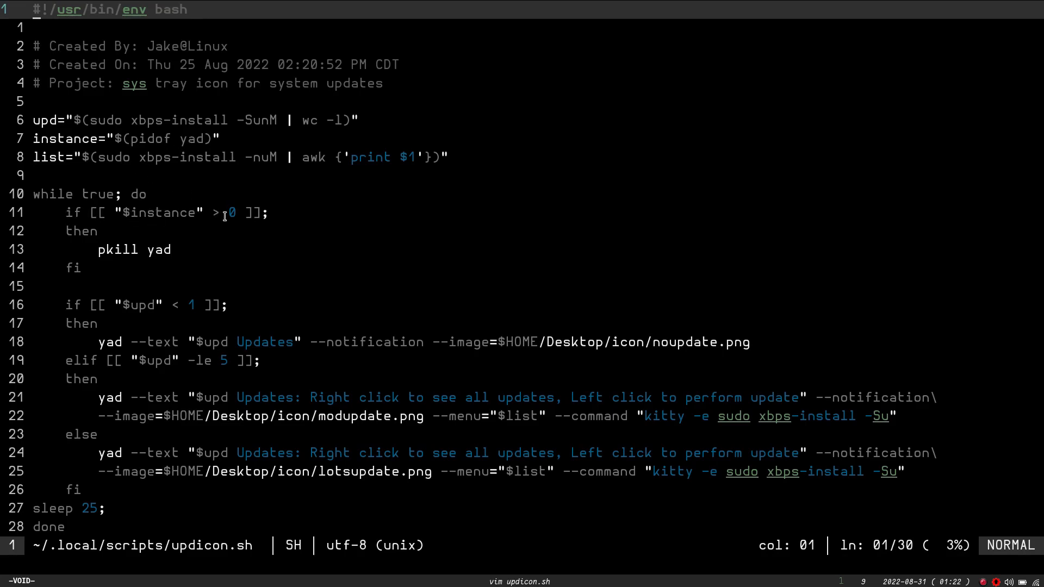
pyautogui.moveTo(222, 226)
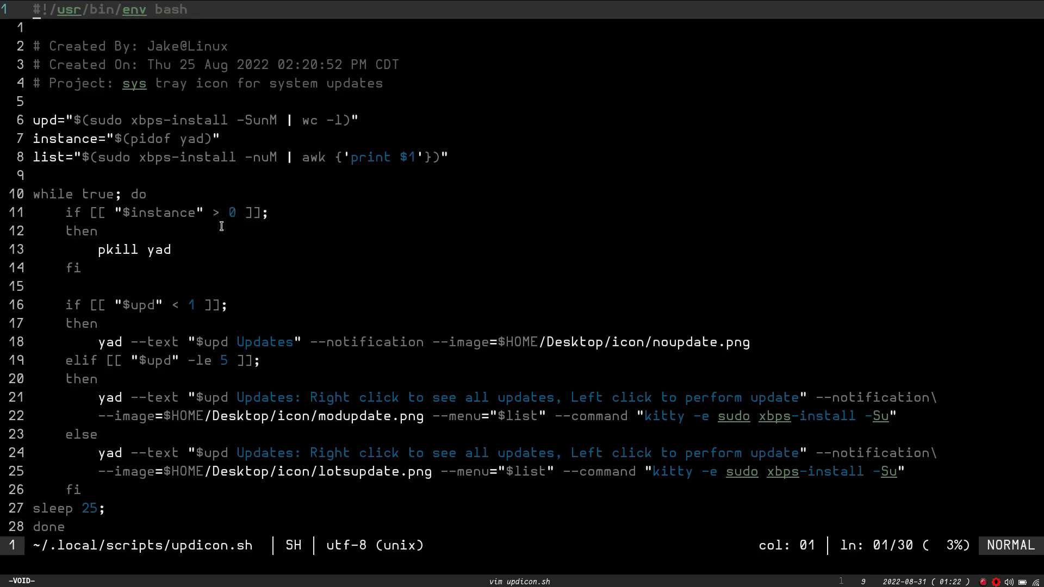
pyautogui.moveTo(133, 268)
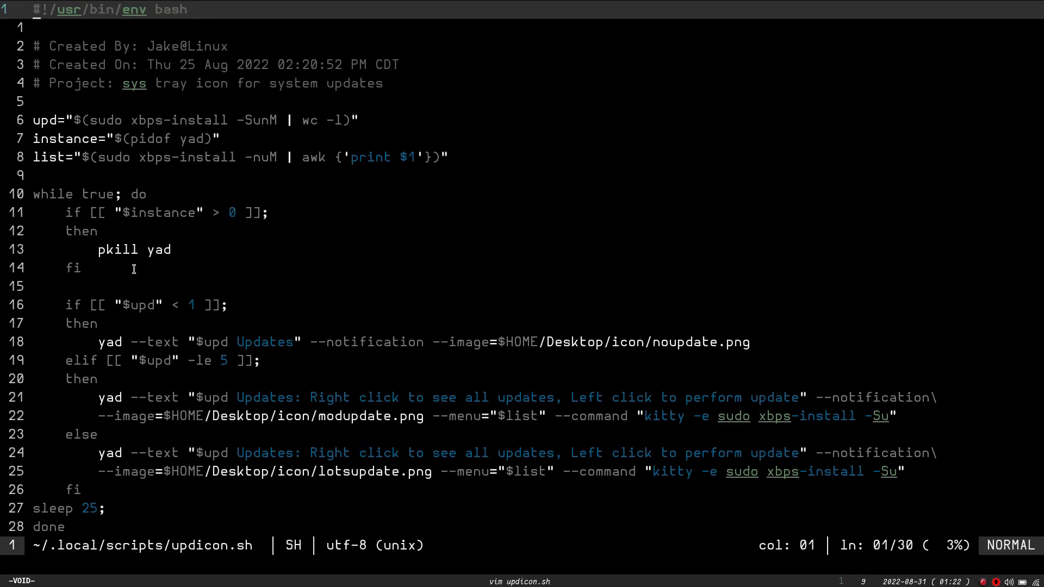
pyautogui.moveTo(111, 276)
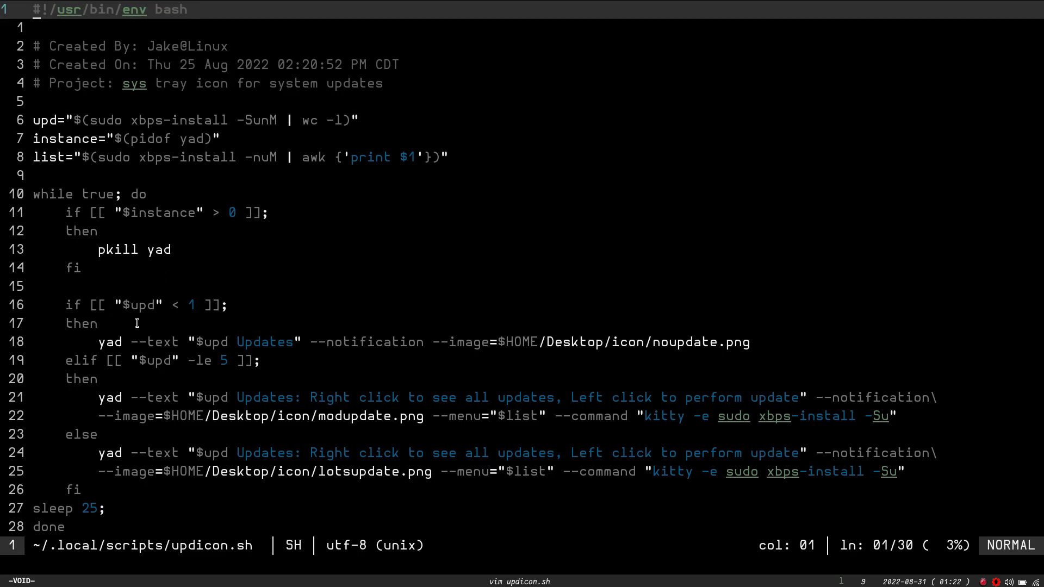
pyautogui.moveTo(144, 313)
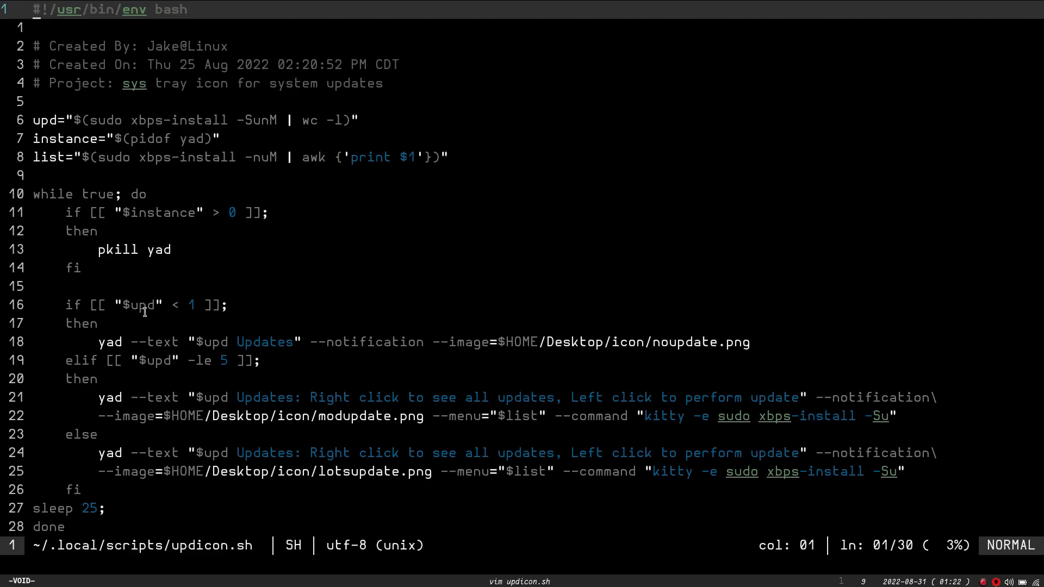
pyautogui.moveTo(174, 119)
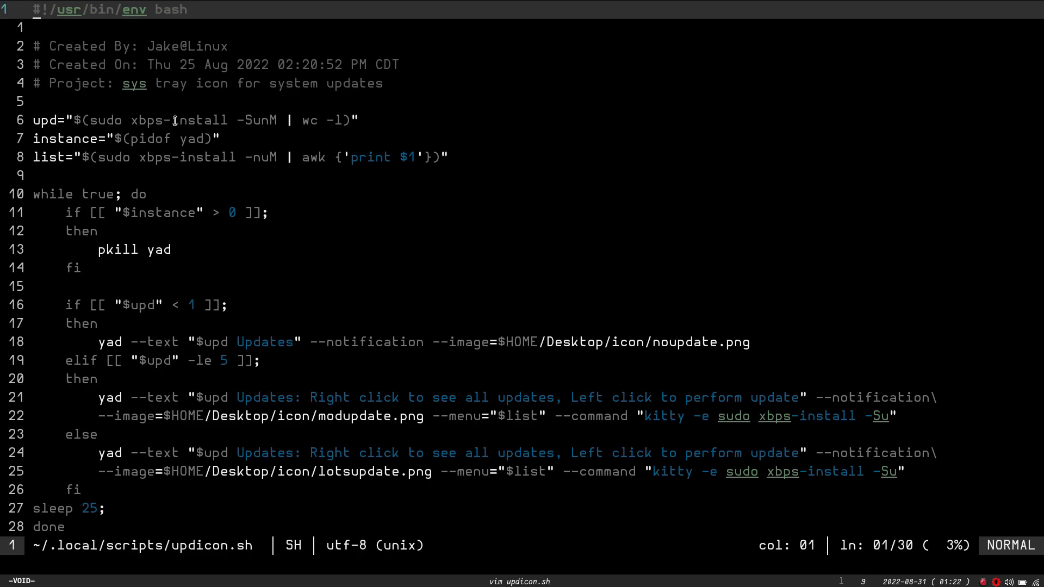
pyautogui.moveTo(329, 113)
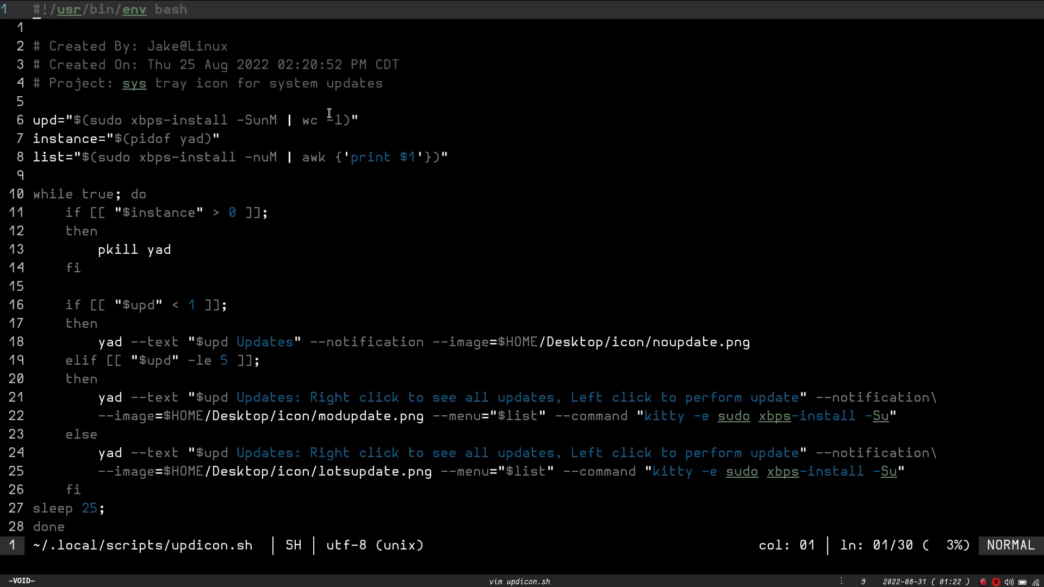
pyautogui.moveTo(180, 310)
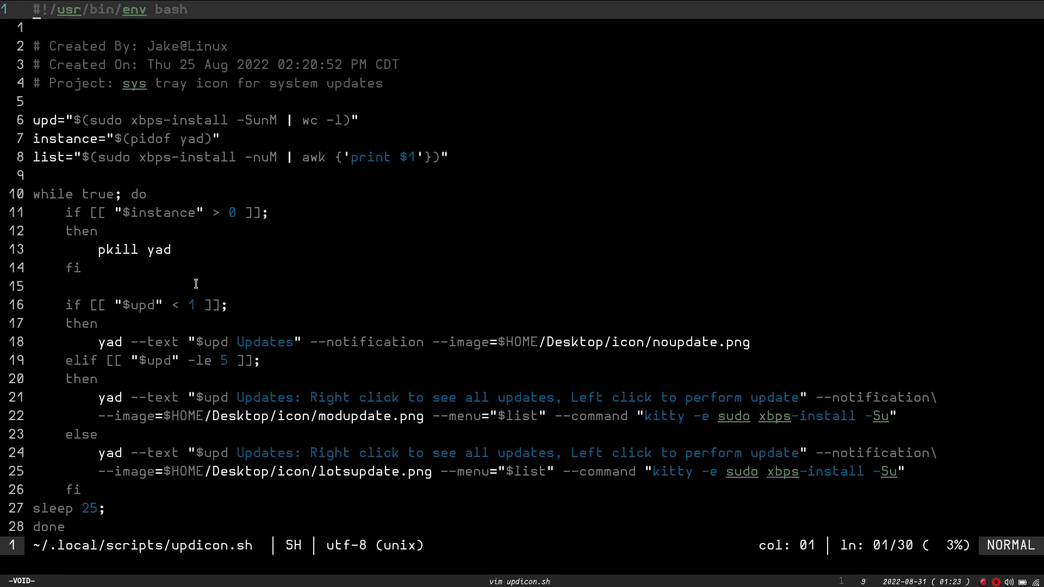
pyautogui.moveTo(179, 320)
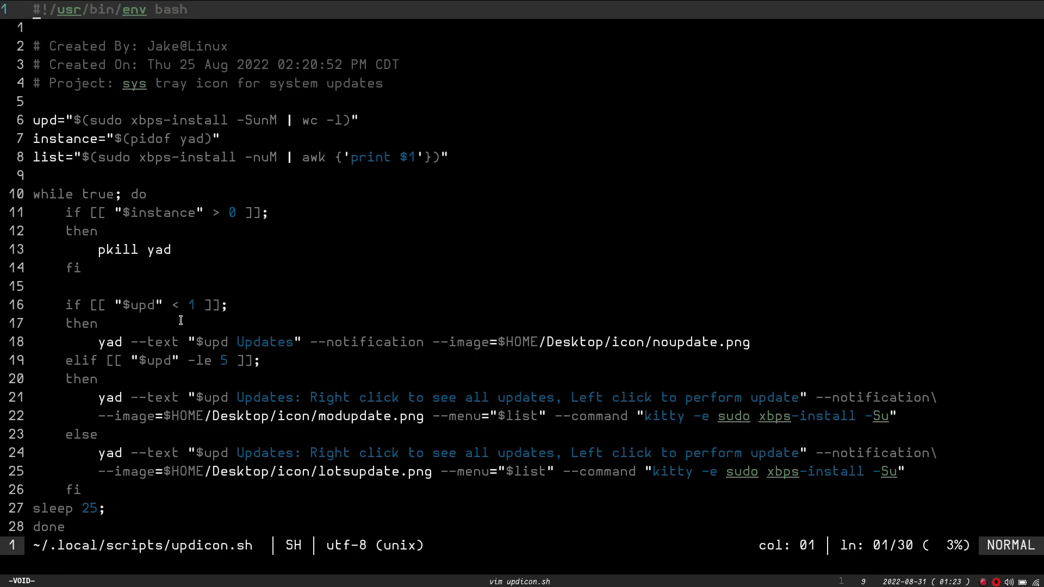
pyautogui.moveTo(120, 346)
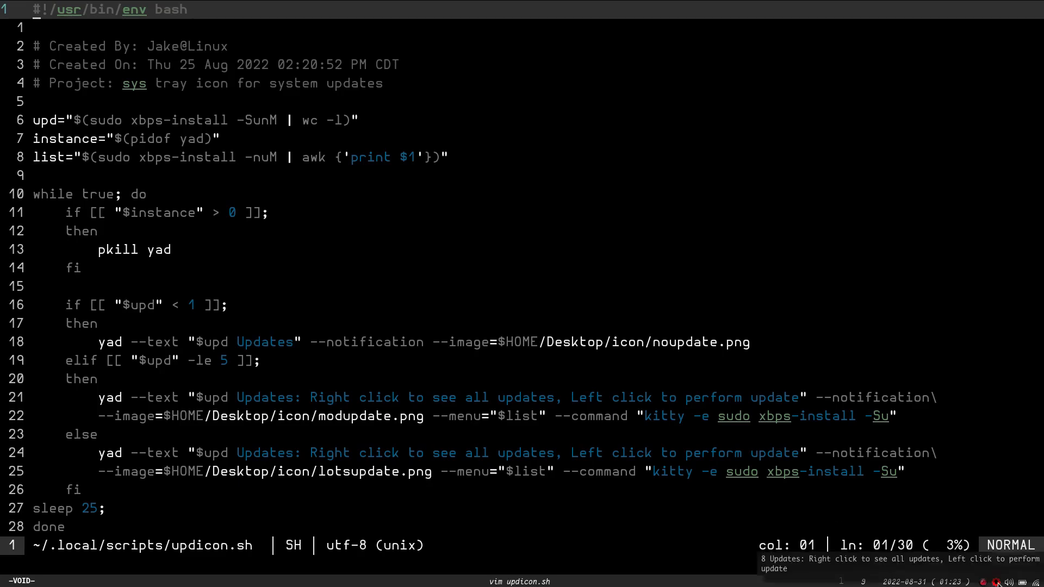
pyautogui.moveTo(972, 571)
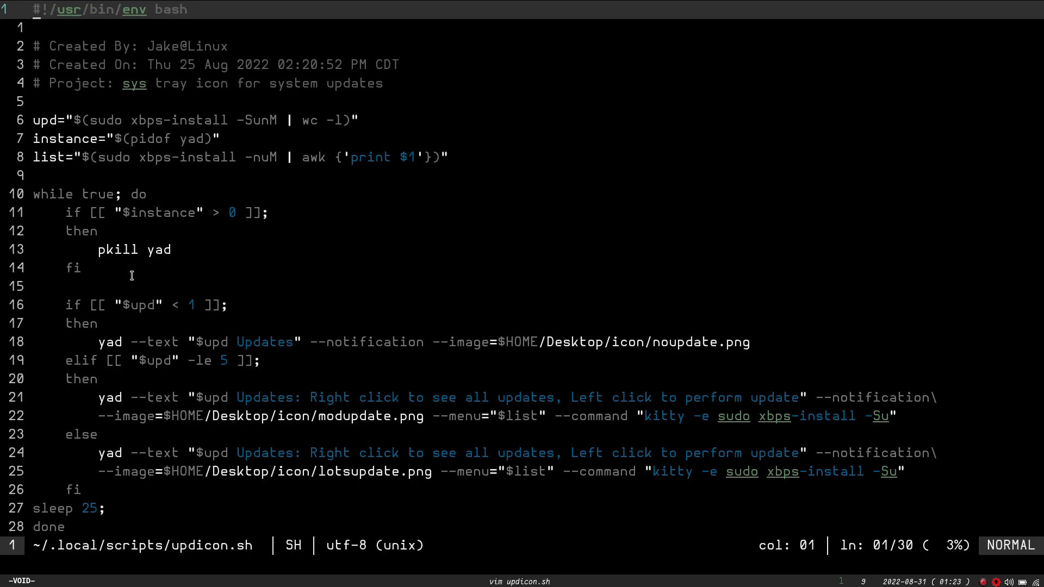
pyautogui.moveTo(283, 336)
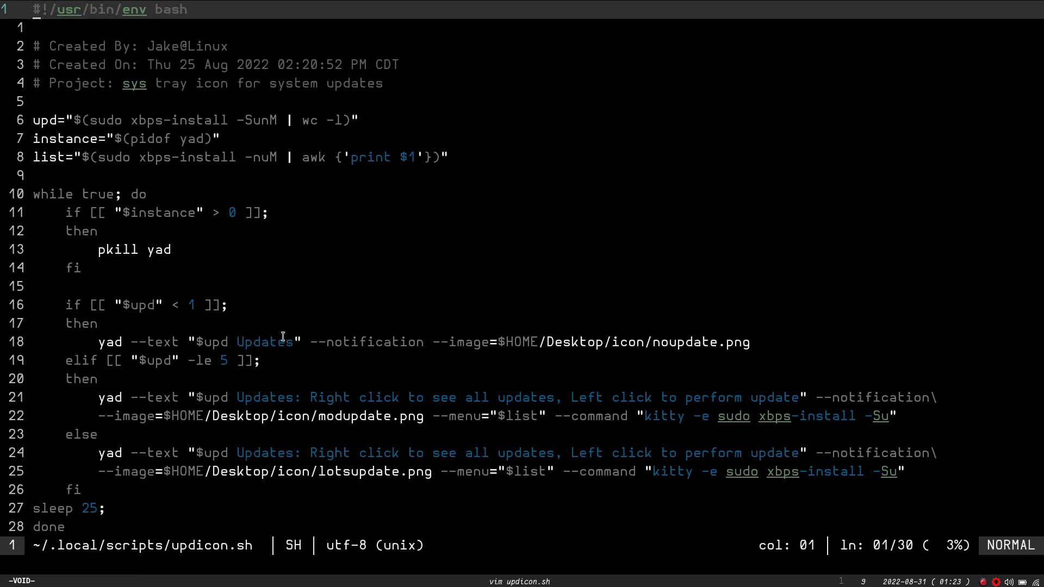
pyautogui.moveTo(301, 347)
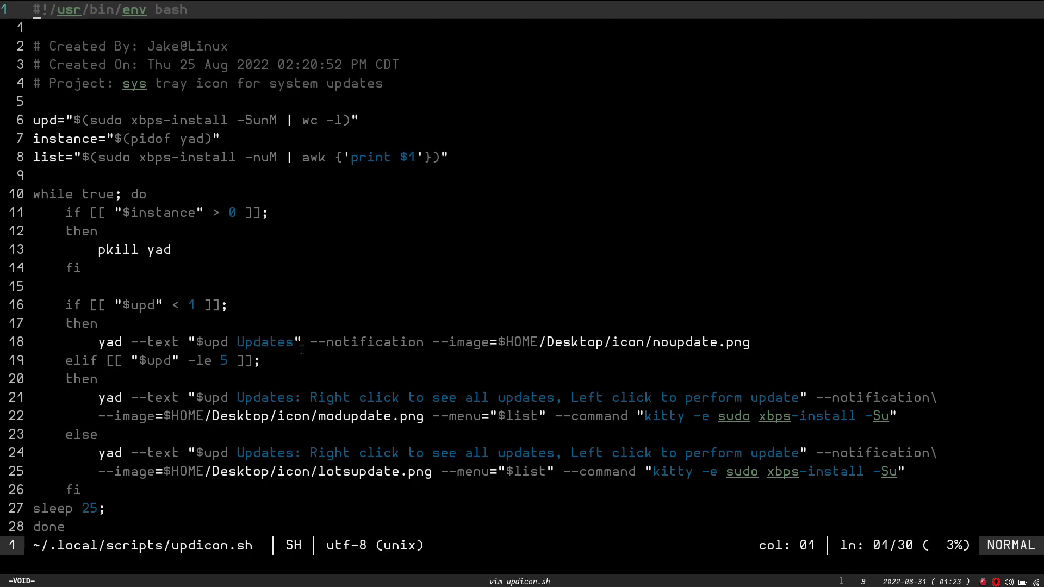
pyautogui.moveTo(358, 342)
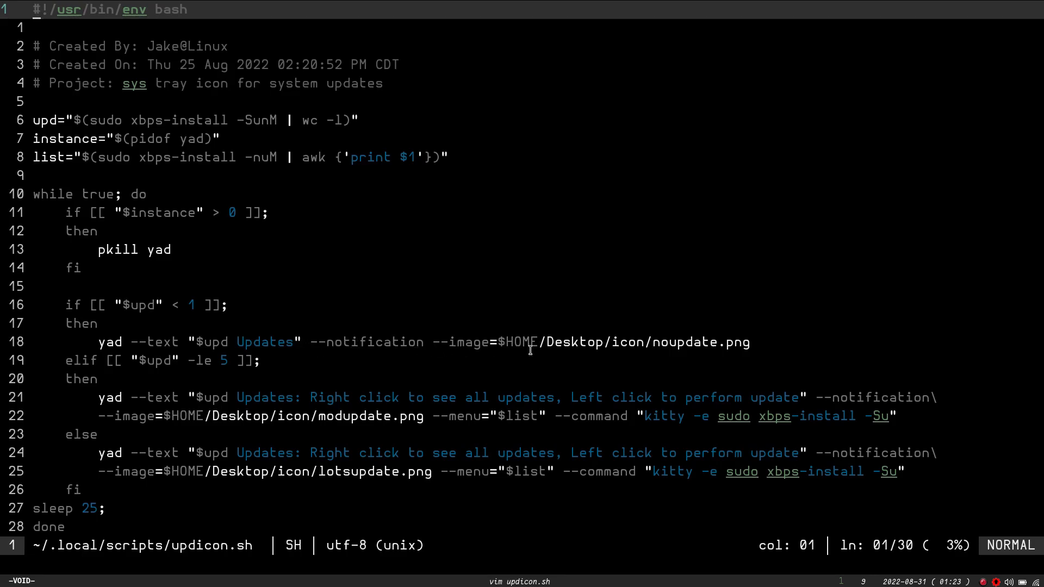
pyautogui.moveTo(120, 351)
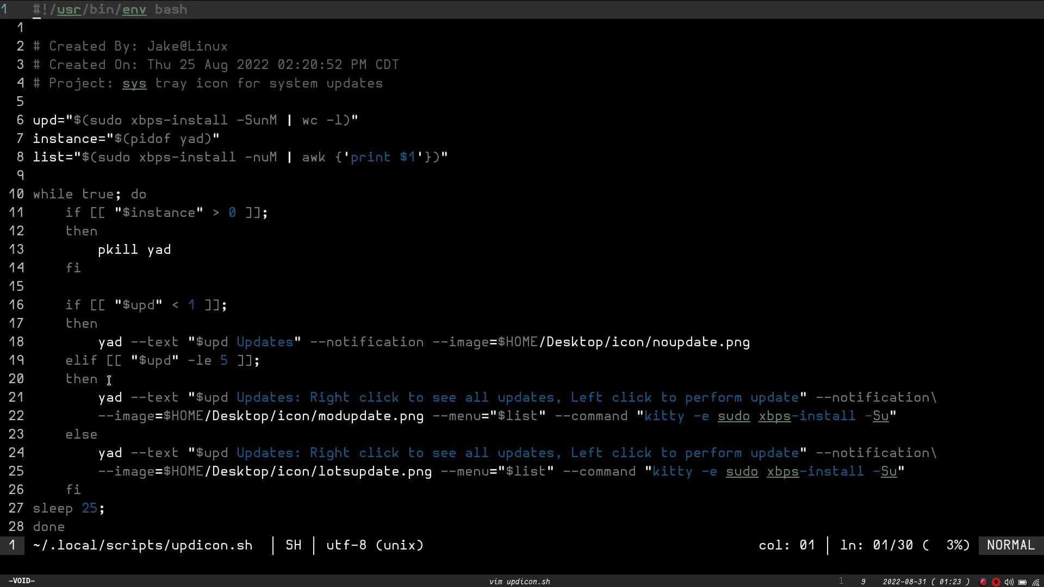
pyautogui.moveTo(198, 402)
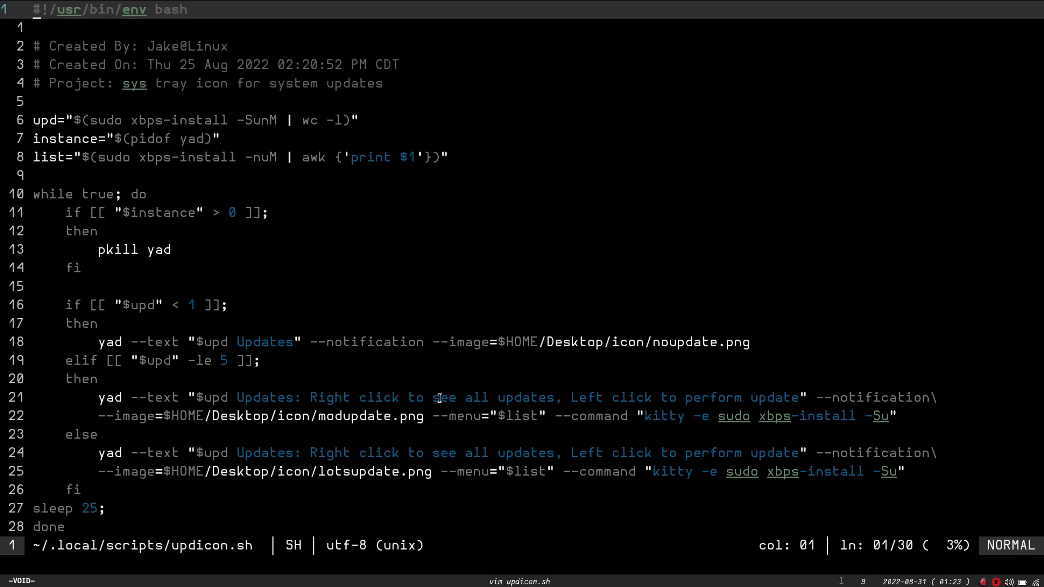
pyautogui.moveTo(751, 402)
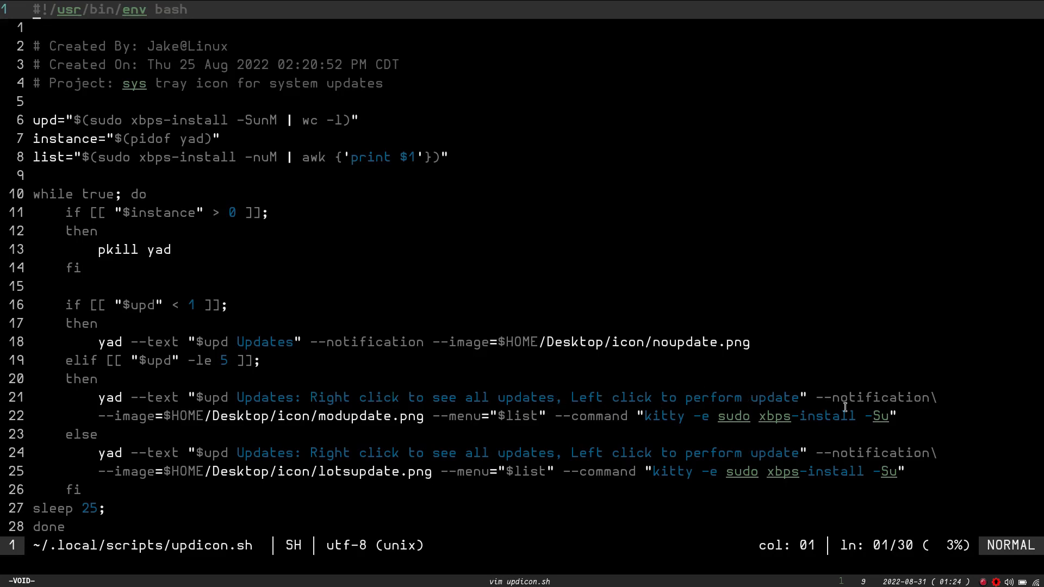
pyautogui.moveTo(99, 419)
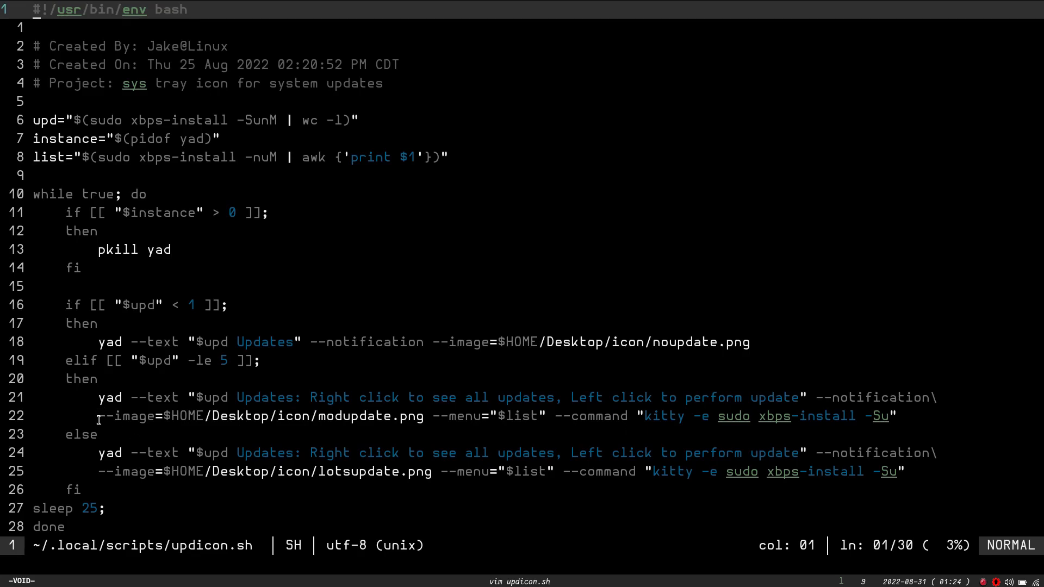
pyautogui.moveTo(410, 417)
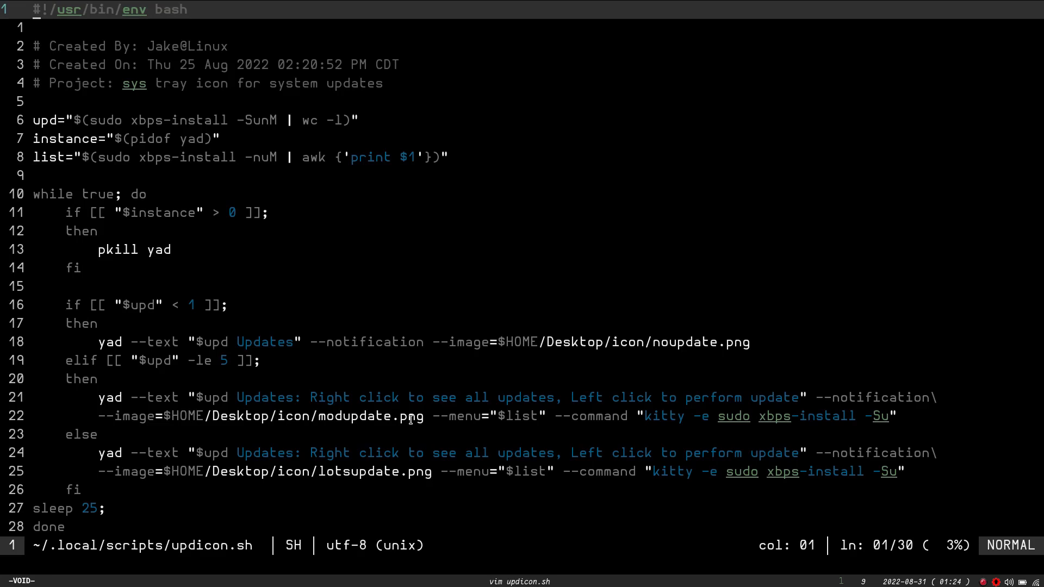
pyautogui.moveTo(351, 416)
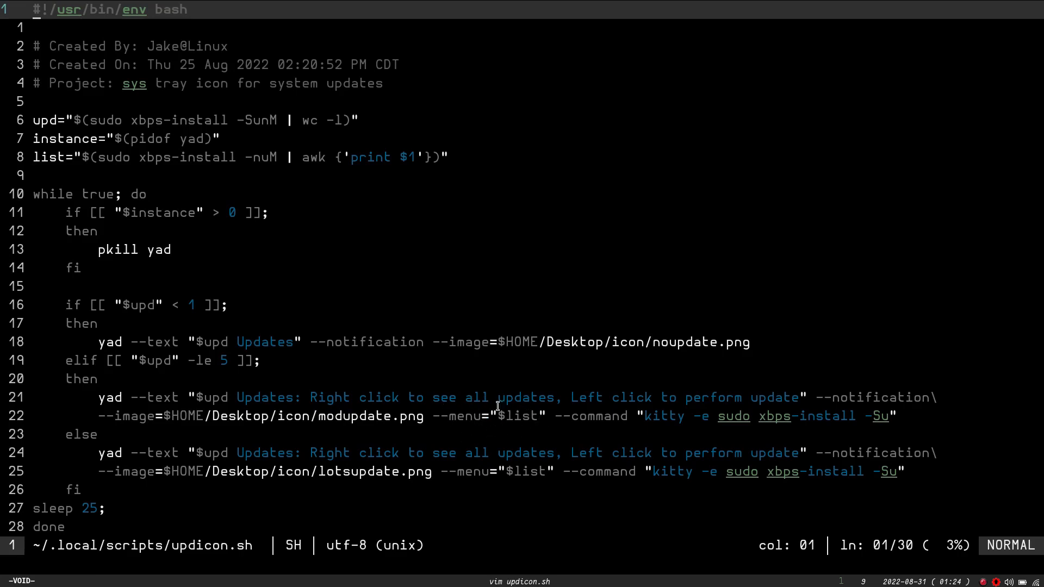
pyautogui.moveTo(126, 160)
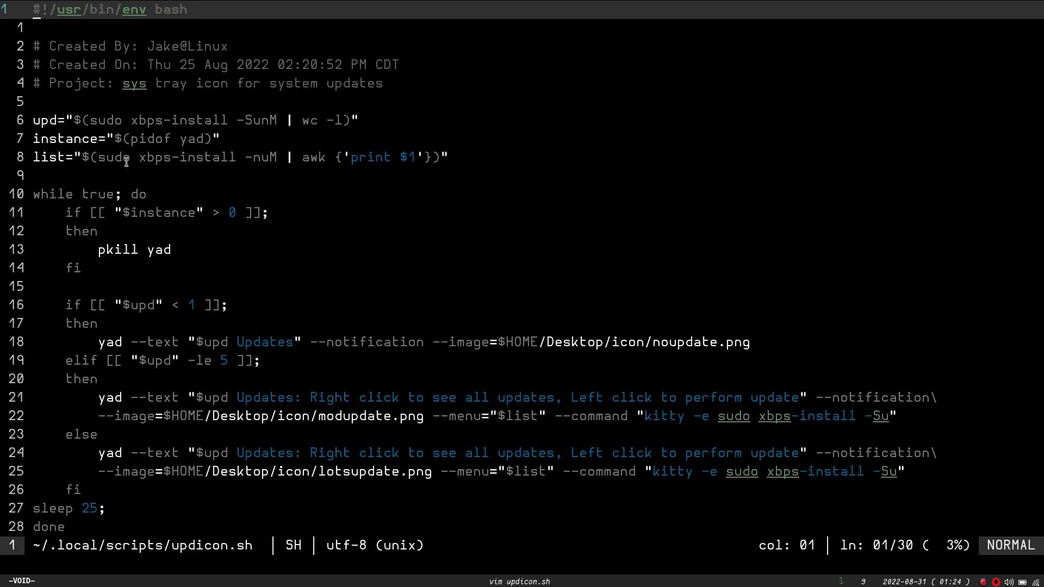
pyautogui.moveTo(392, 162)
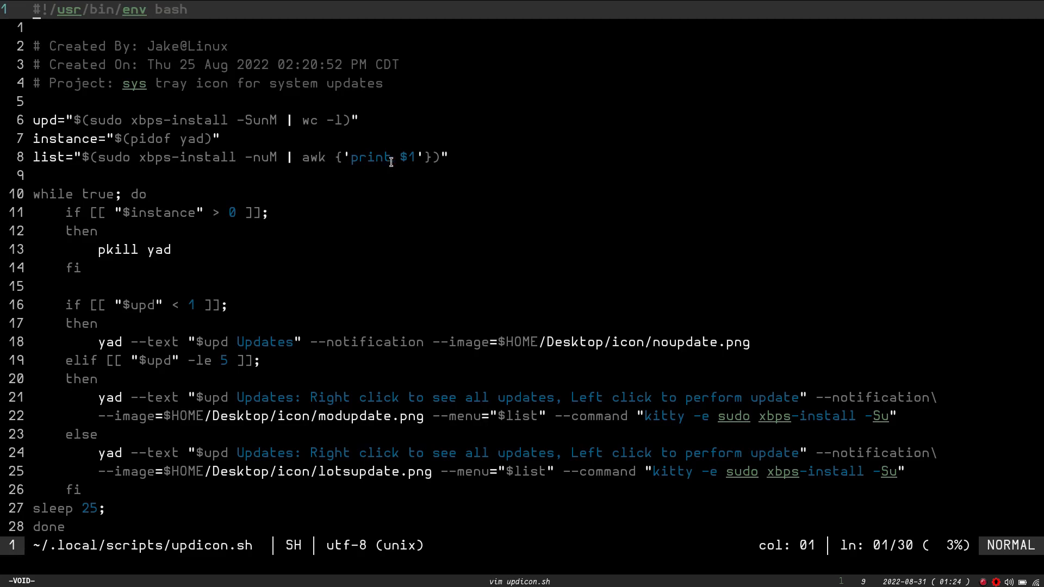
pyautogui.moveTo(156, 164)
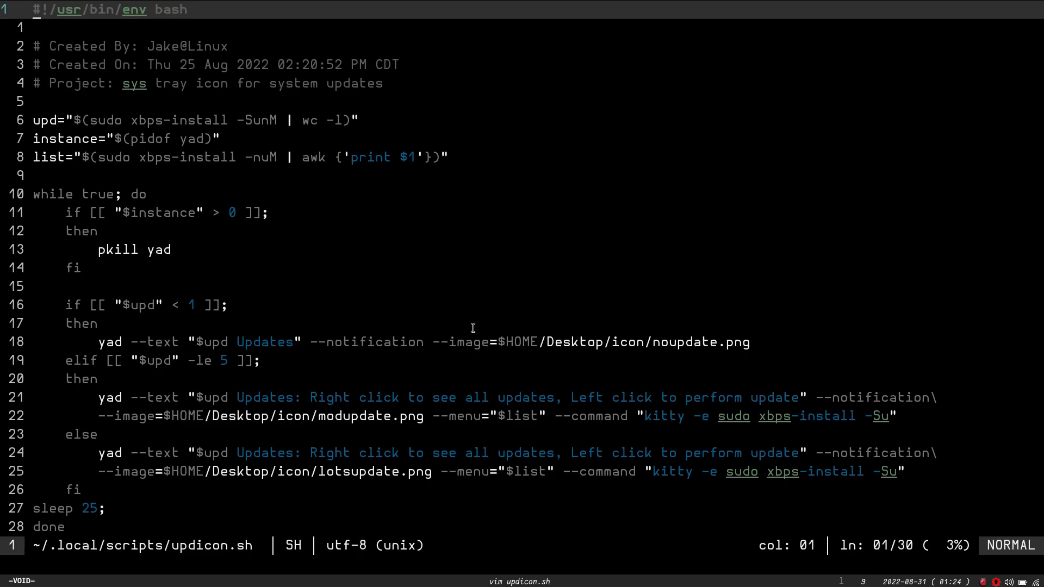
pyautogui.moveTo(574, 471)
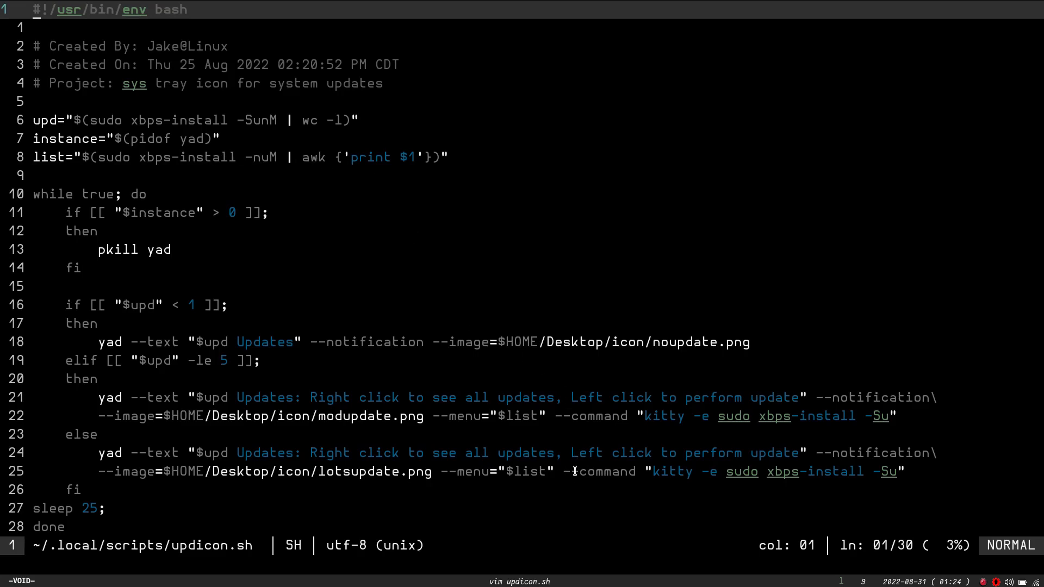
pyautogui.moveTo(633, 474)
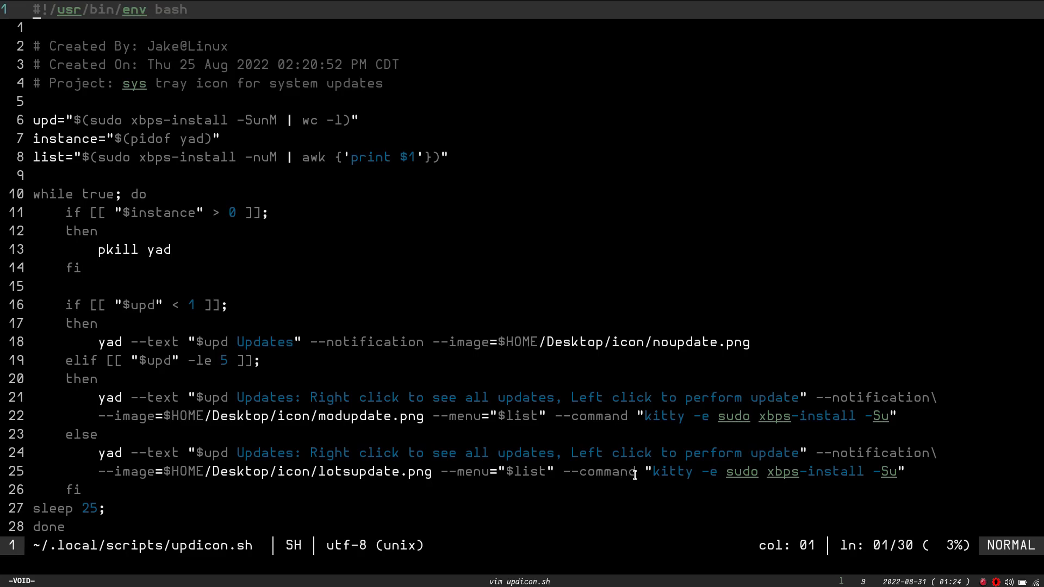
pyautogui.moveTo(686, 477)
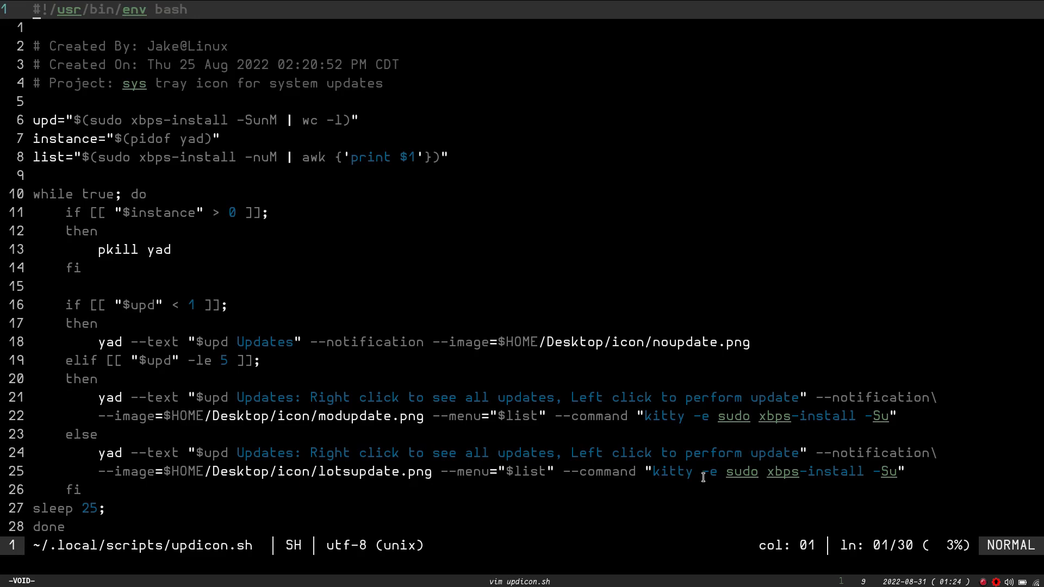
pyautogui.moveTo(737, 475)
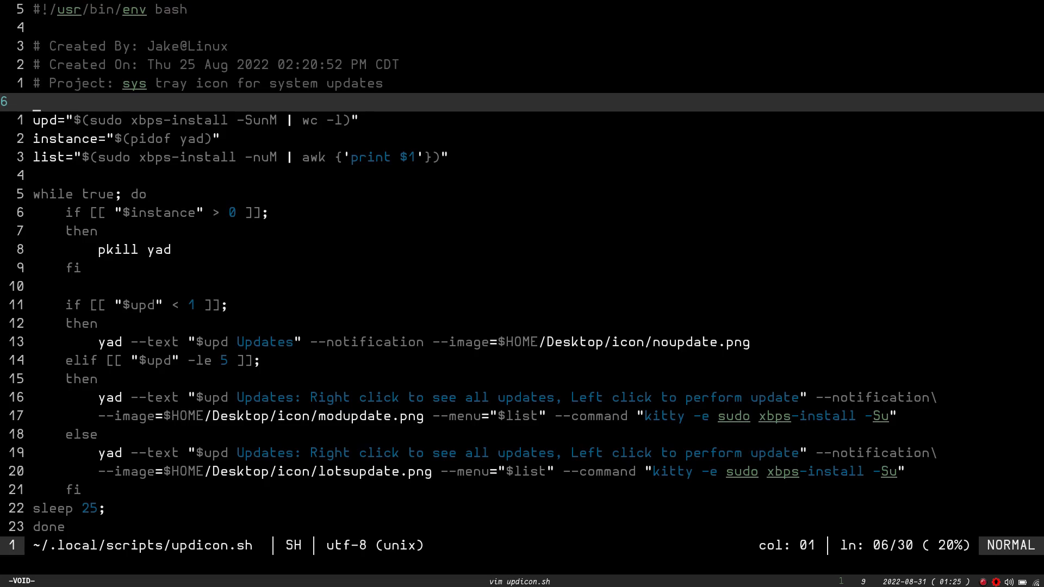
pyautogui.moveTo(97, 484)
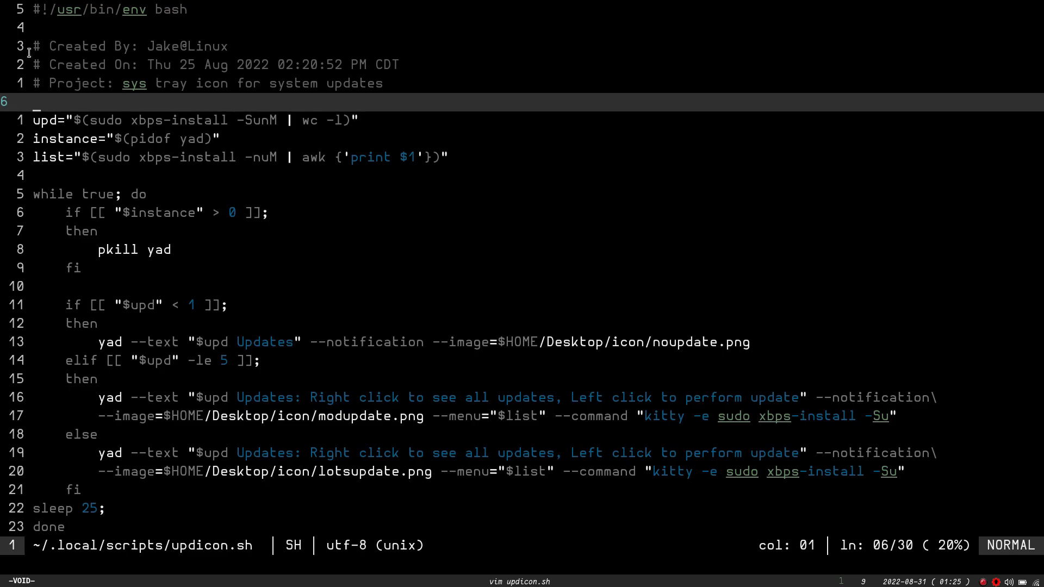
pyautogui.moveTo(69, 178)
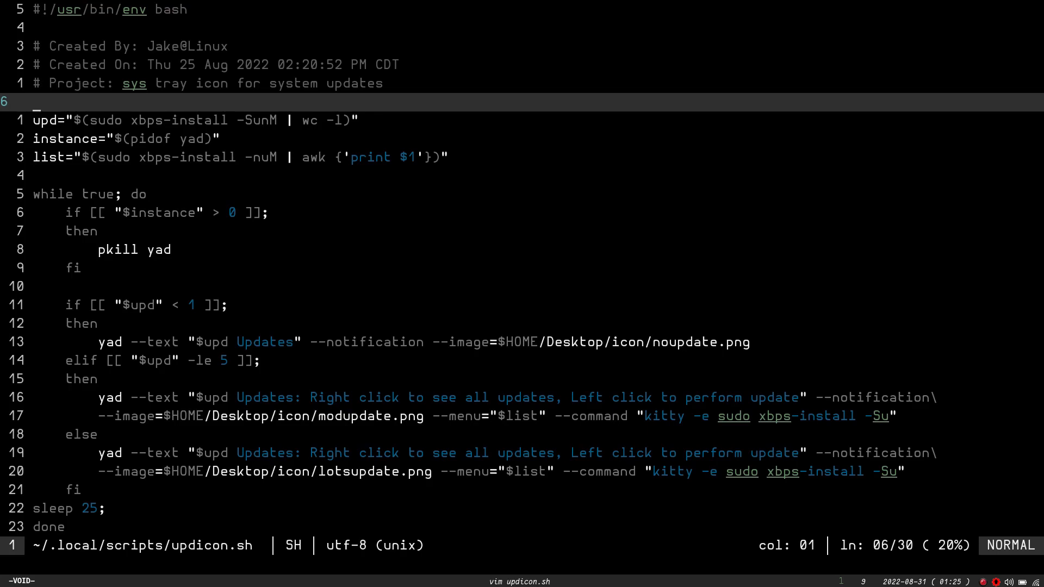
pyautogui.moveTo(275, 234)
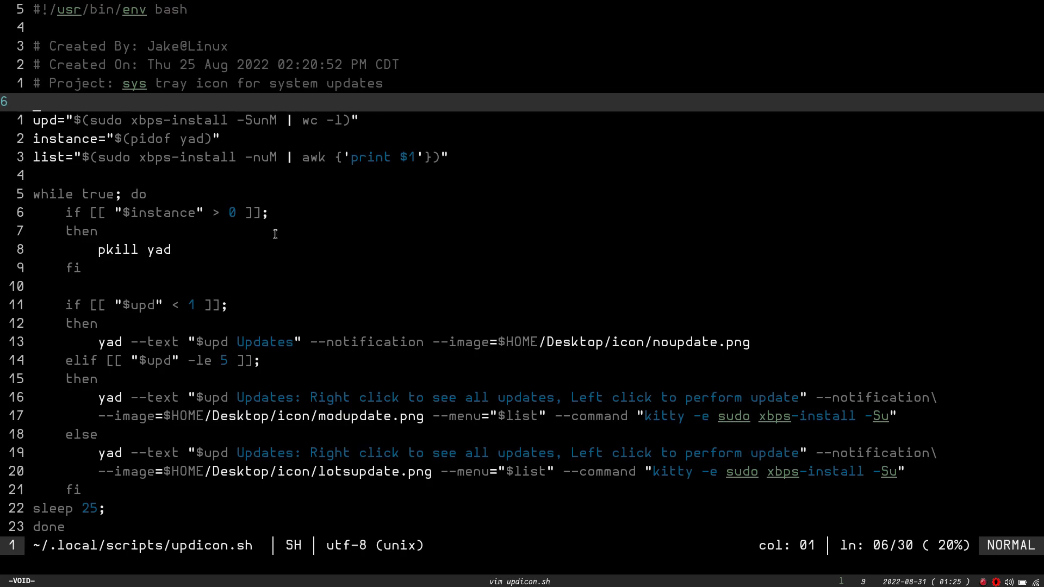
pyautogui.moveTo(400, 270)
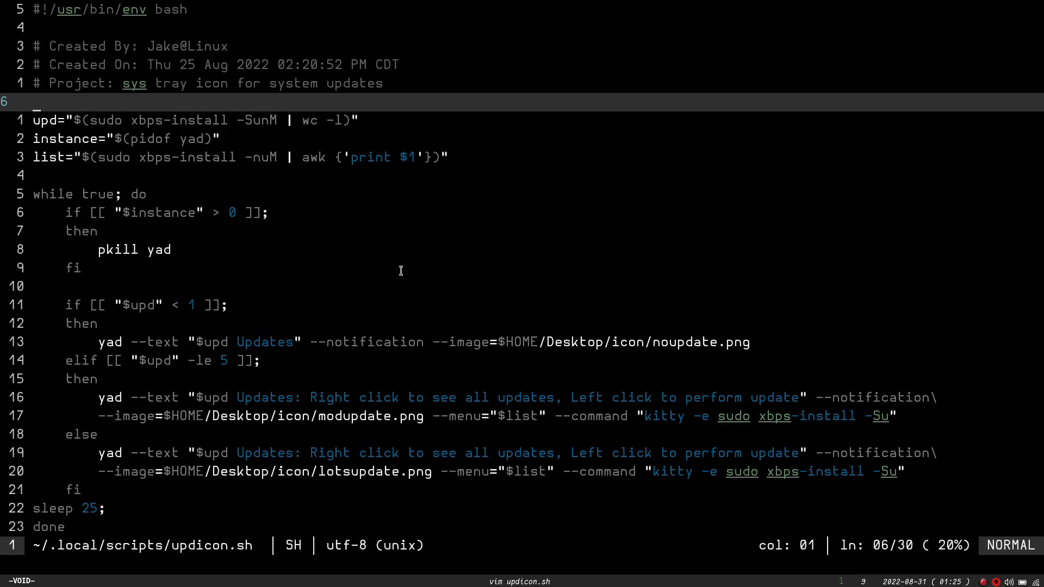
pyautogui.moveTo(475, 328)
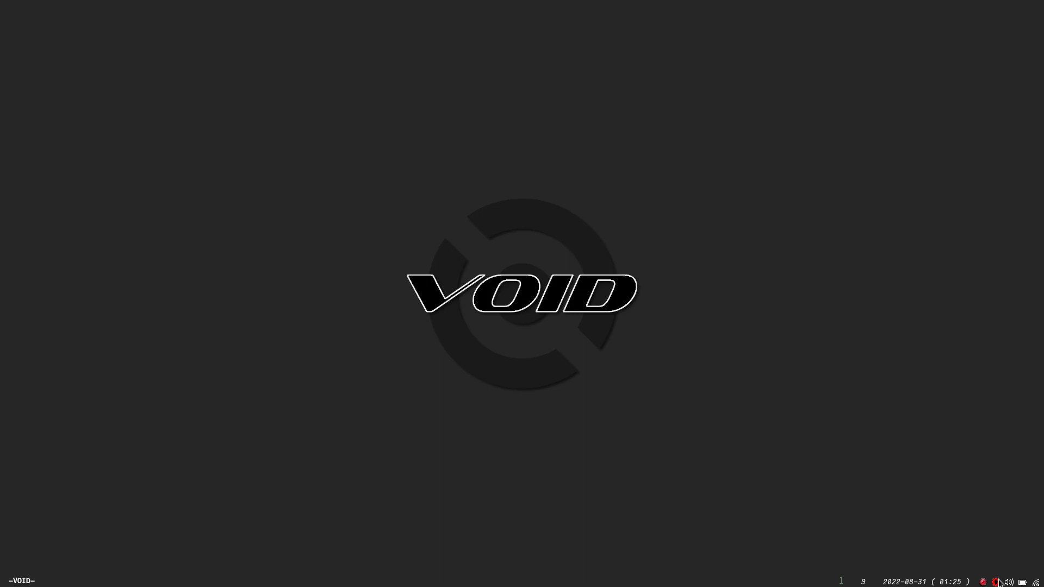
pyautogui.moveTo(997, 582)
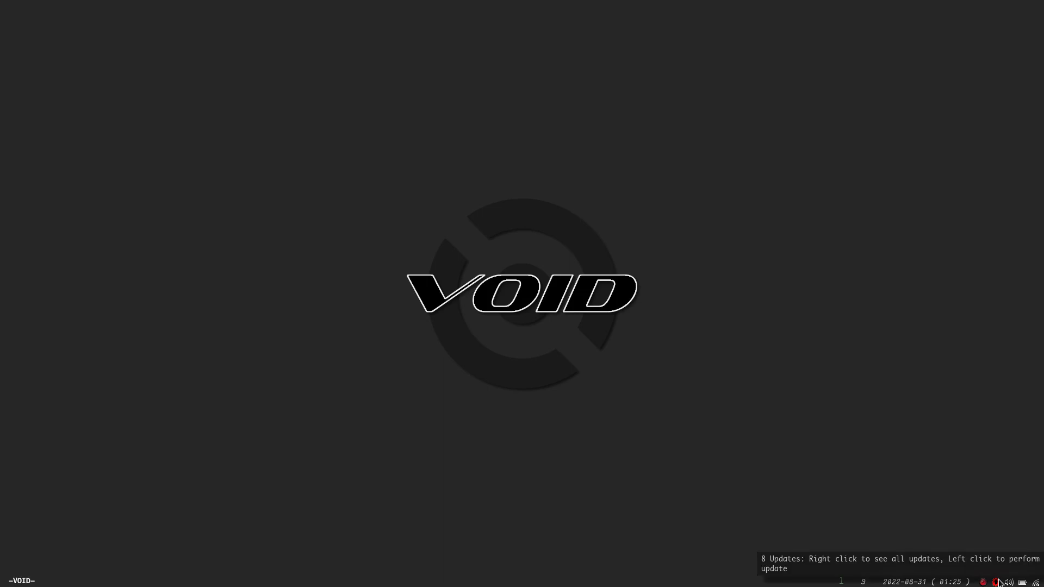
# Step: Check the yad tray update icon in Polybar reporting 8 available updates
pyautogui.rightClick(998, 583)
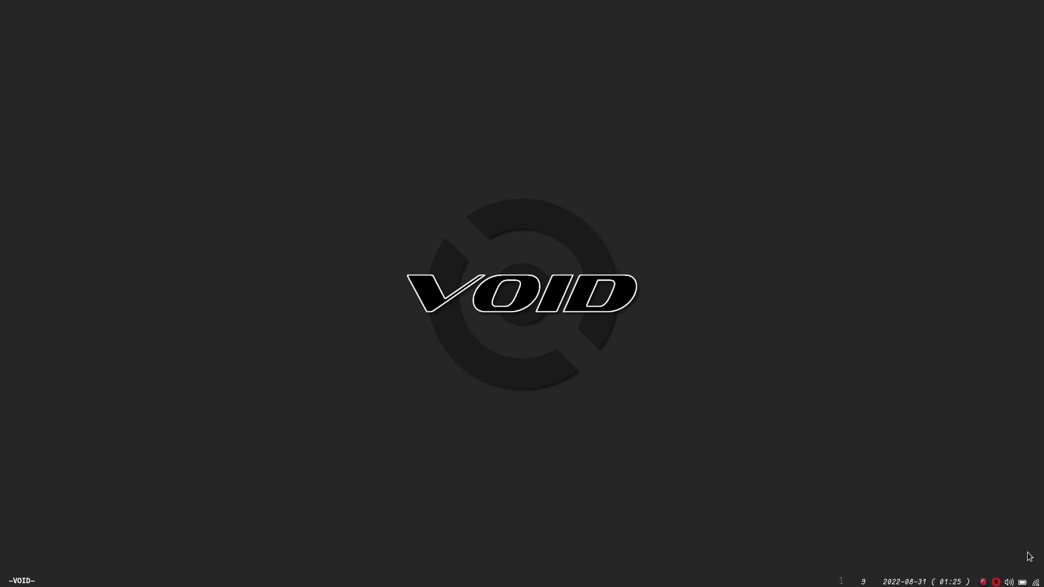
pyautogui.moveTo(100, 503)
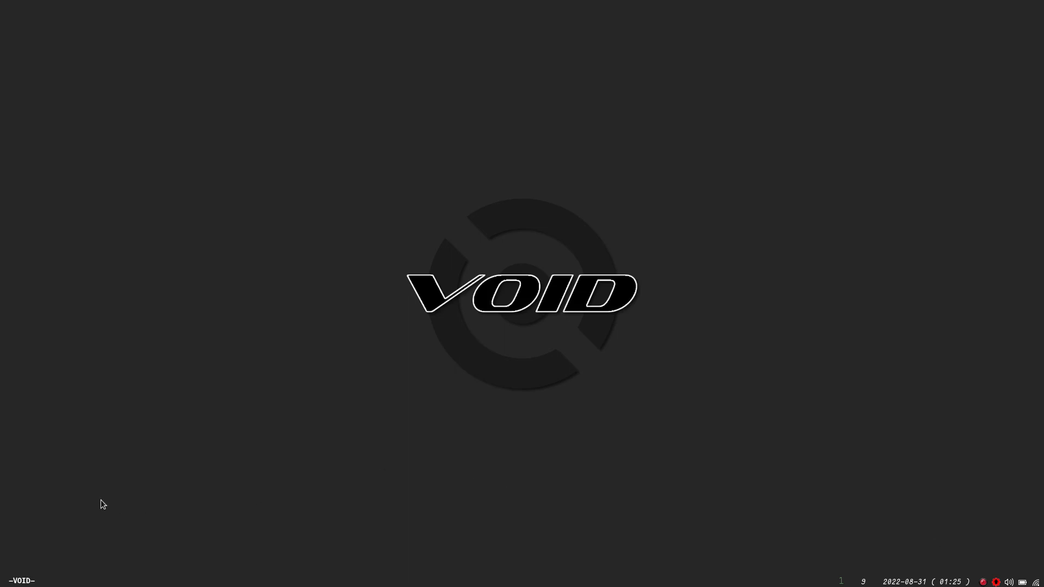